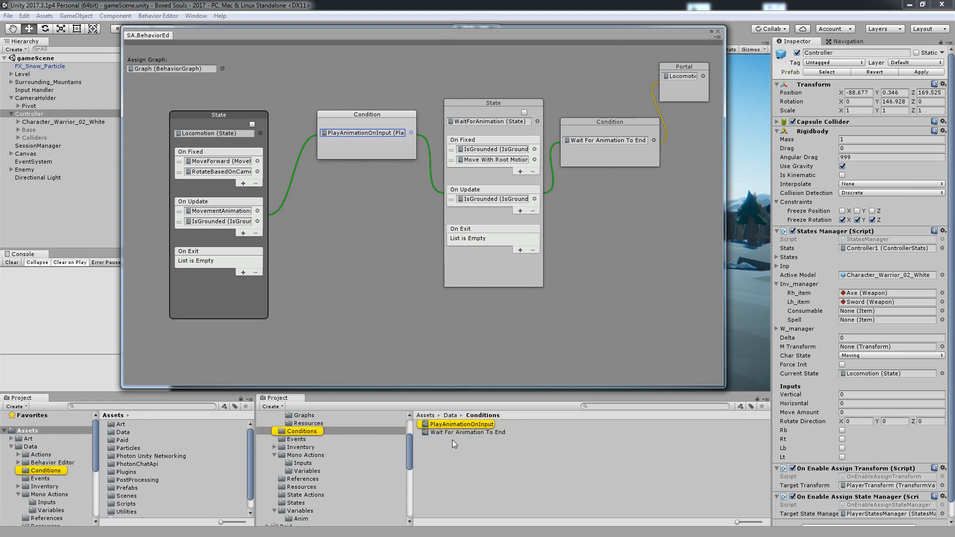
Inspect the PlayAnimationOnInput condition, then bring up creation options in Scripts > Behavior.
click(462, 424)
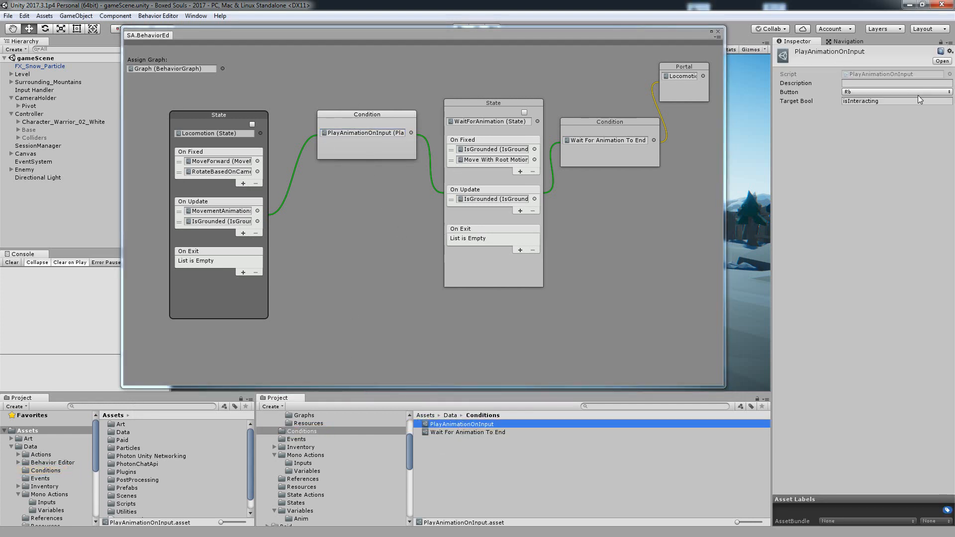
click(895, 93)
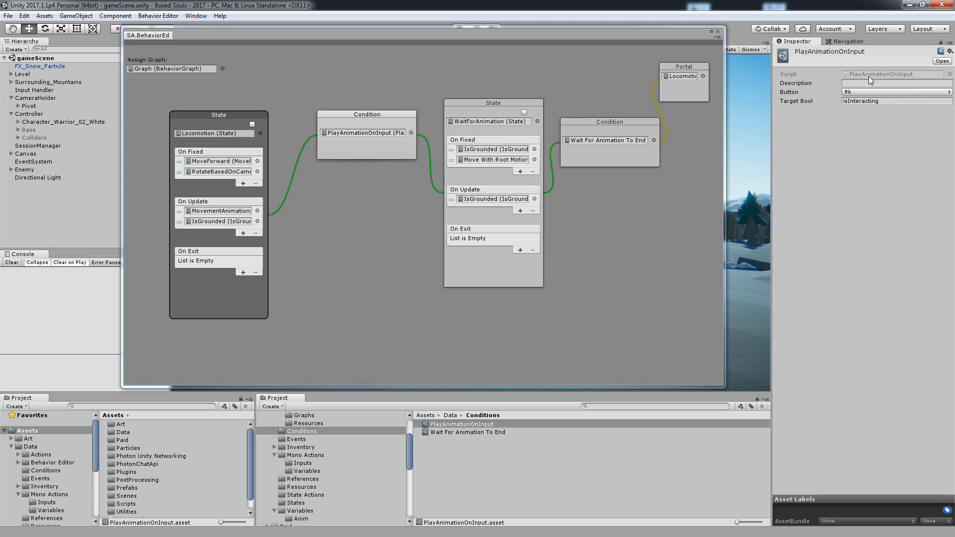
scroll(down, 3)
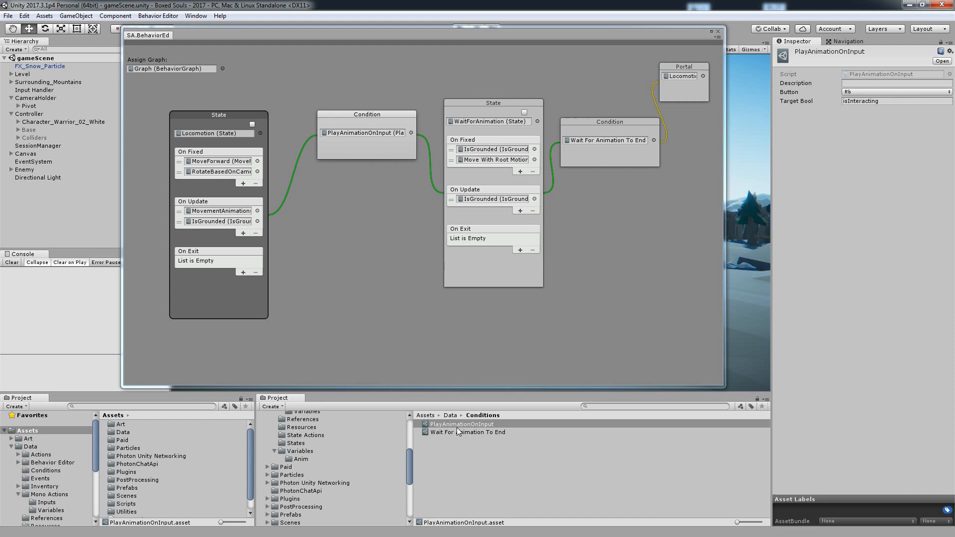
mouse_move(307, 477)
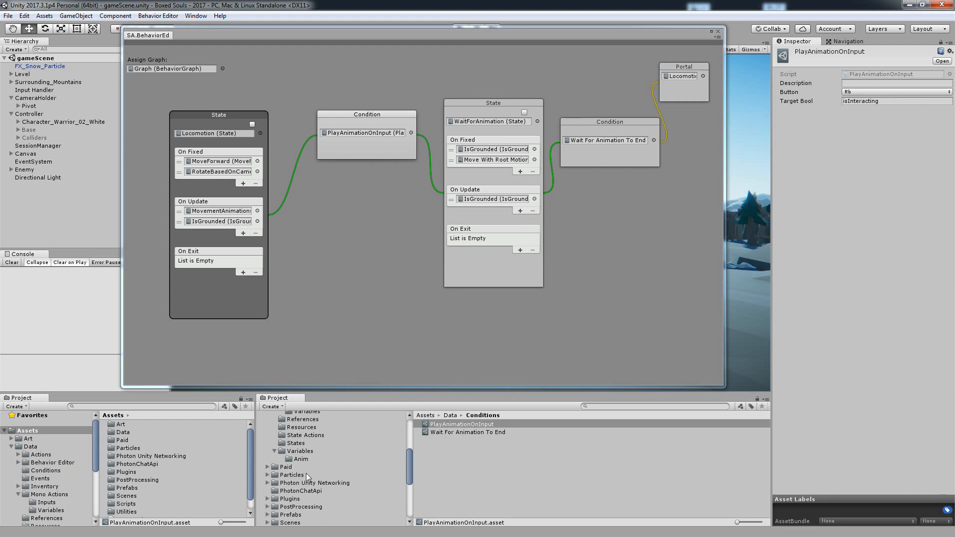
scroll(down, 3)
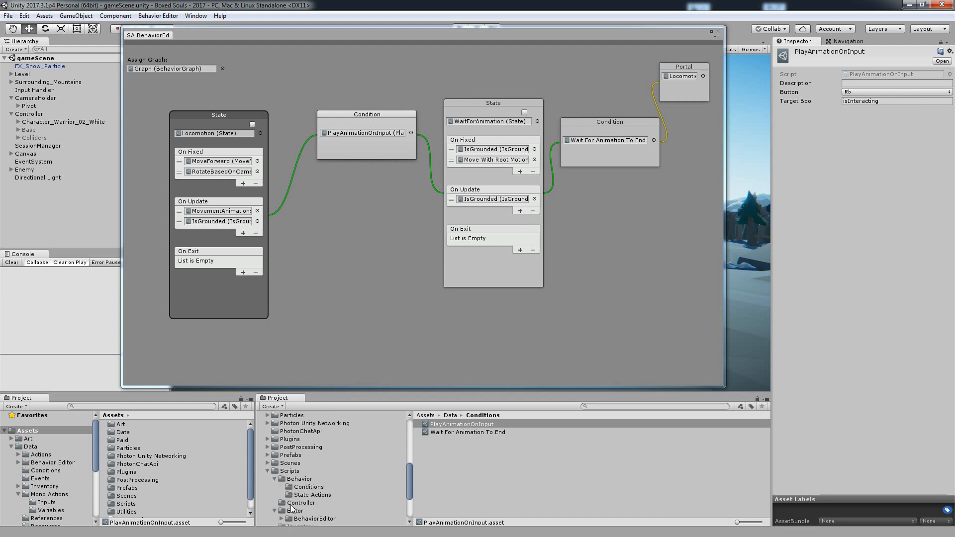
scroll(down, 3)
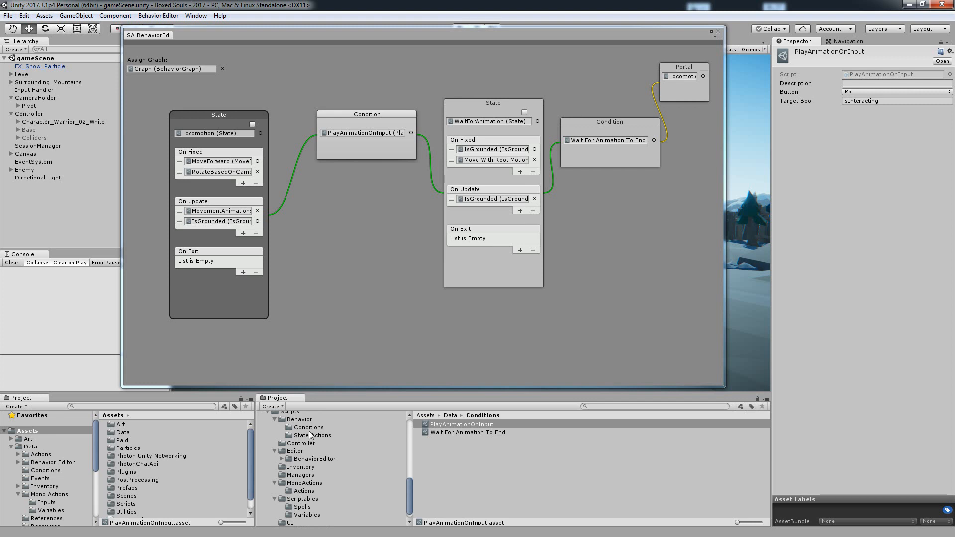
right_click(307, 427)
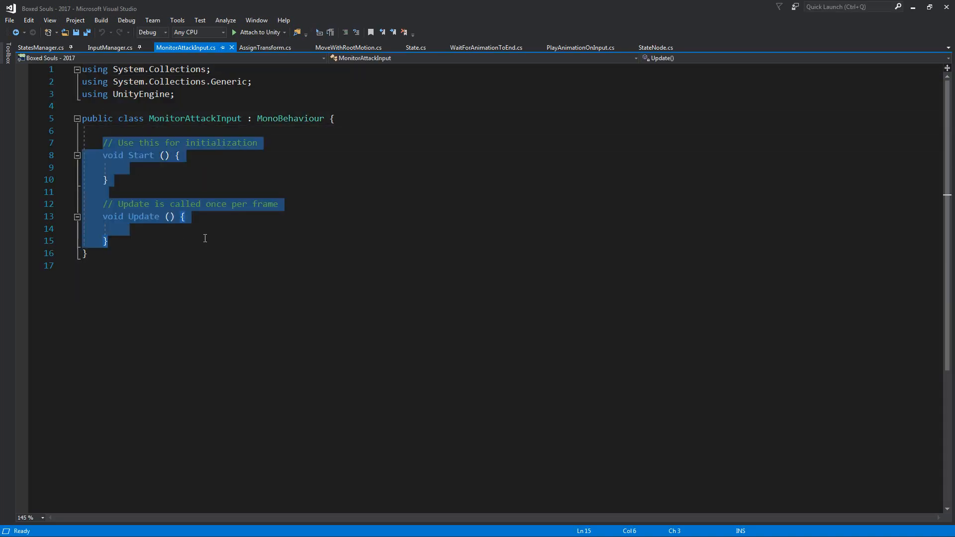
Delete the template Start/Update methods and wrap MonitorAttackInput in namespace SA.
key(Delete)
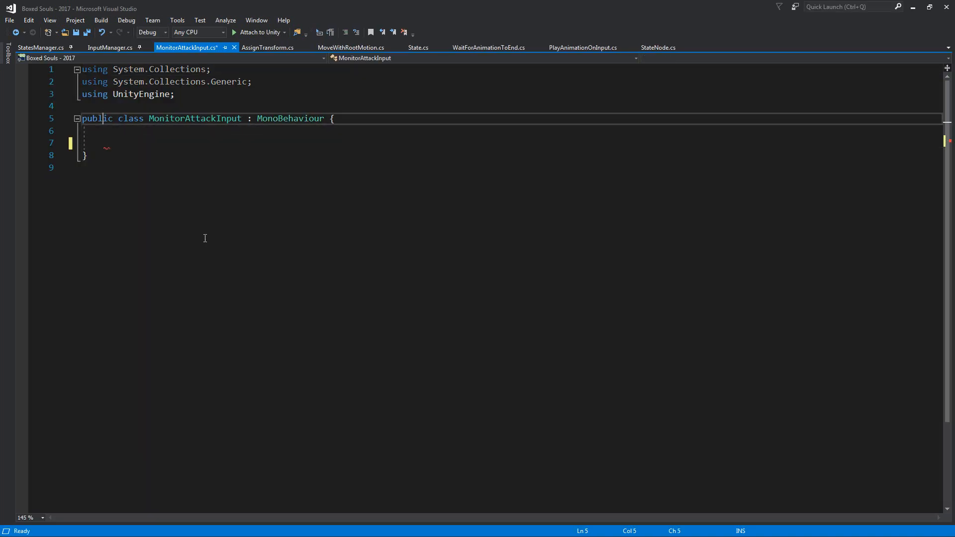
text(namespace SA)
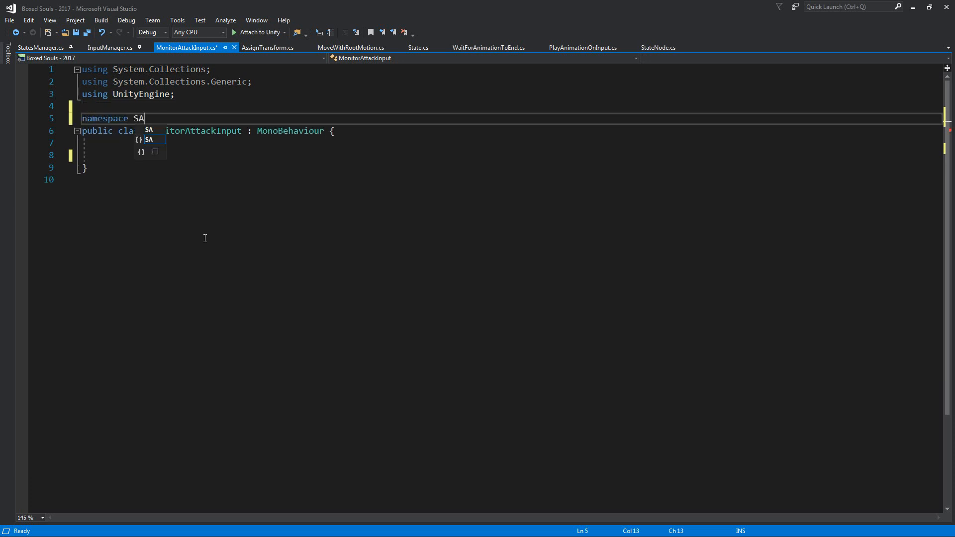
key(Return)
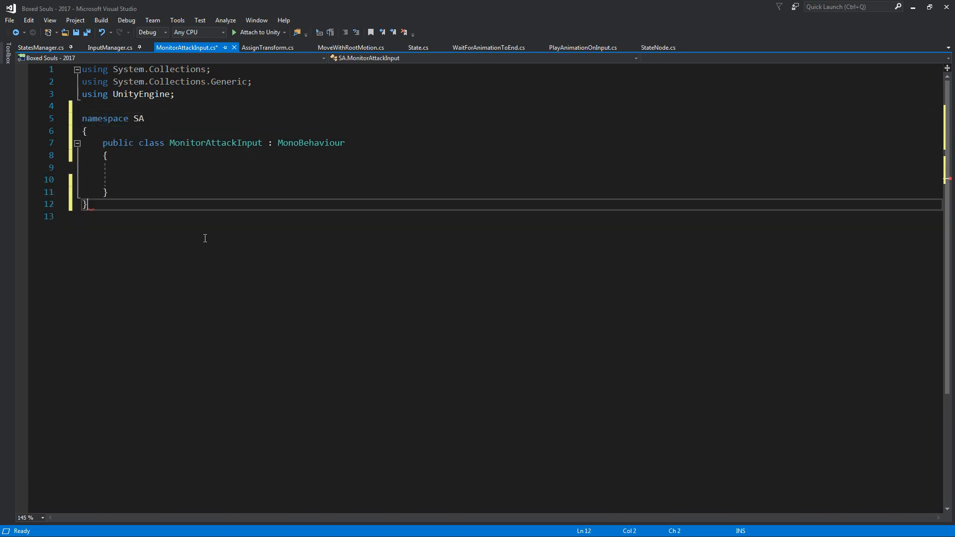
double_click(139, 119)
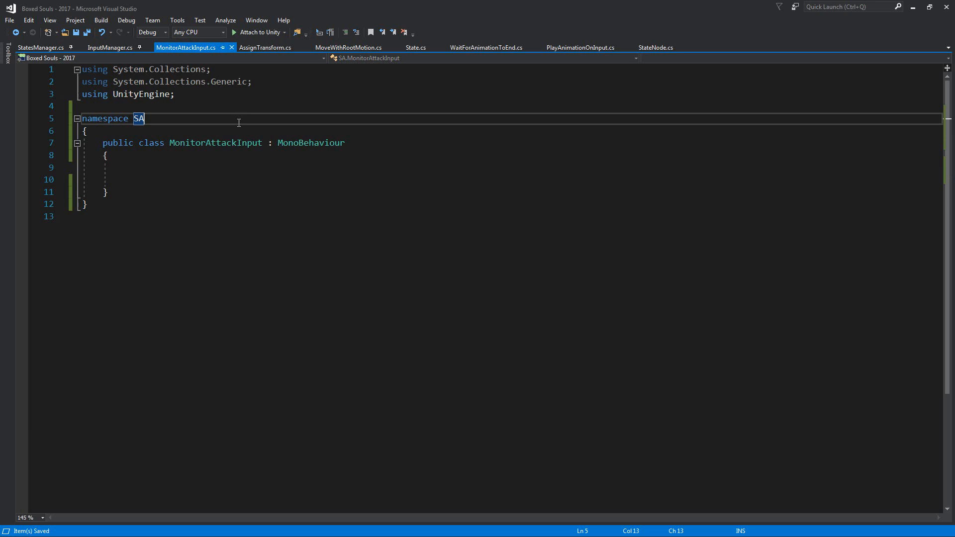
double_click(311, 143)
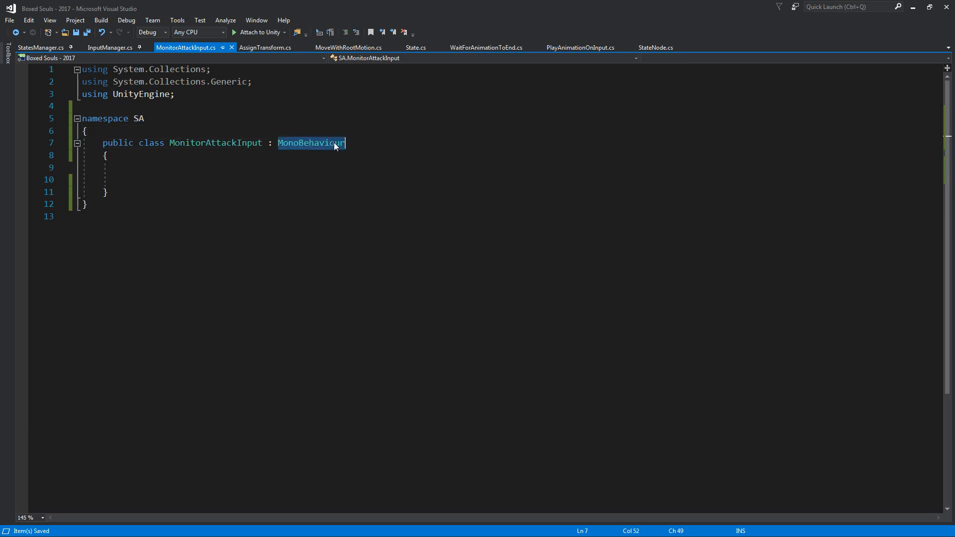
Derive MonitorAttackInput from Condition and override CheckCondition with a retVal bool return.
text(Condition)
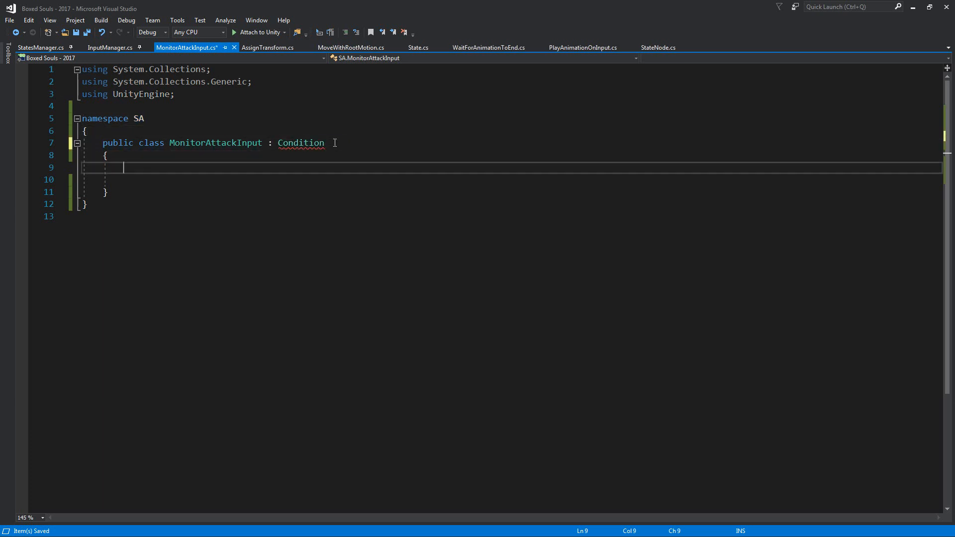
text(public override bool CheckCondition(StatesManager state)
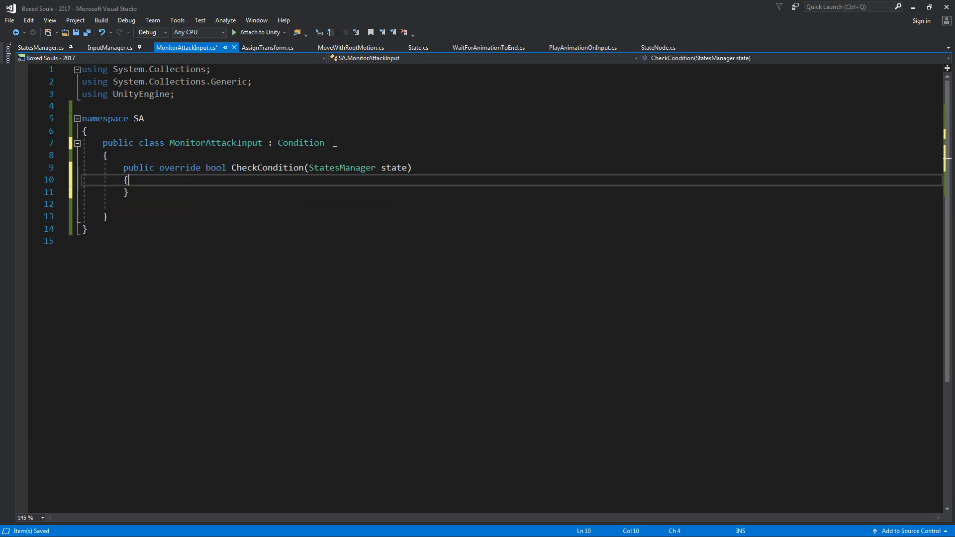
text(bool retVal = false;)
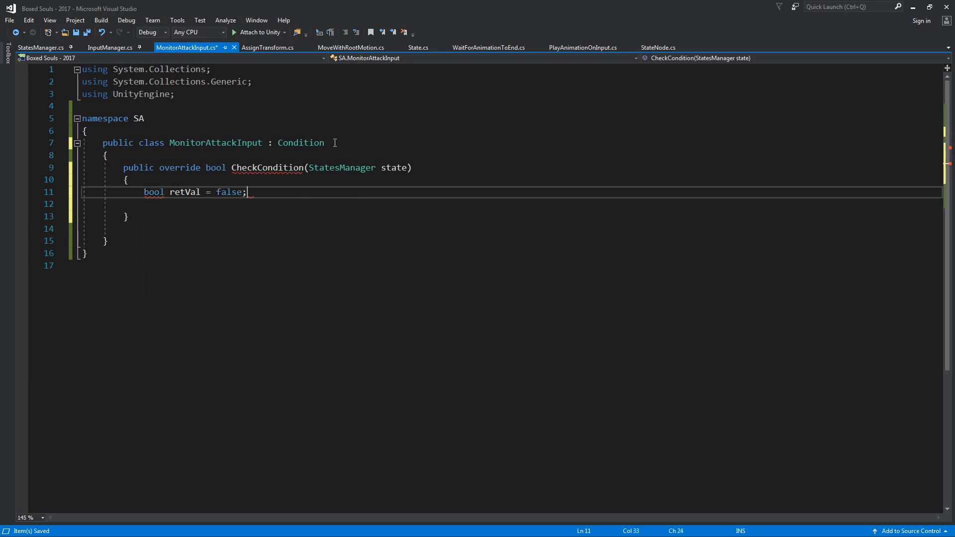
text(return retVal;)
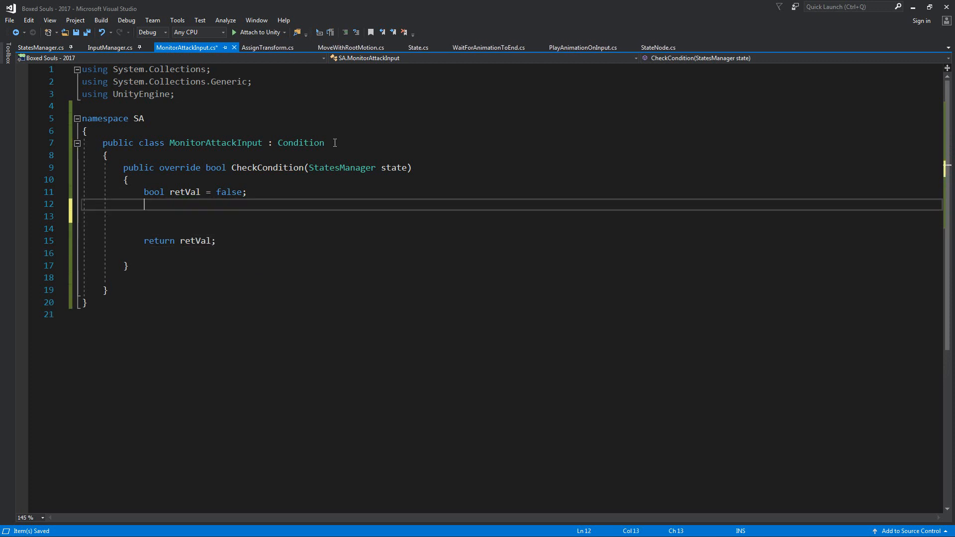
Add if checks on state.rb and state.lb that set retVal to true.
text(if()
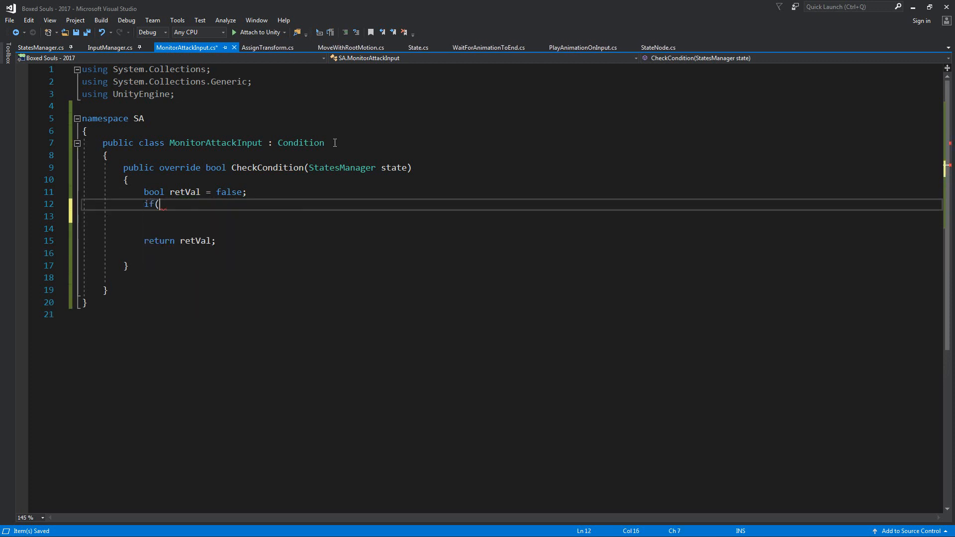
text(state.)
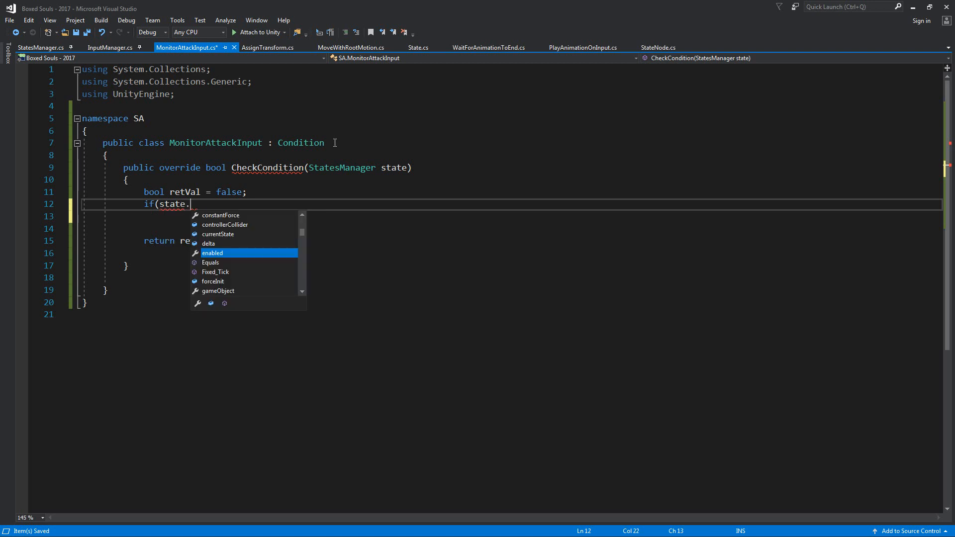
text(rb)
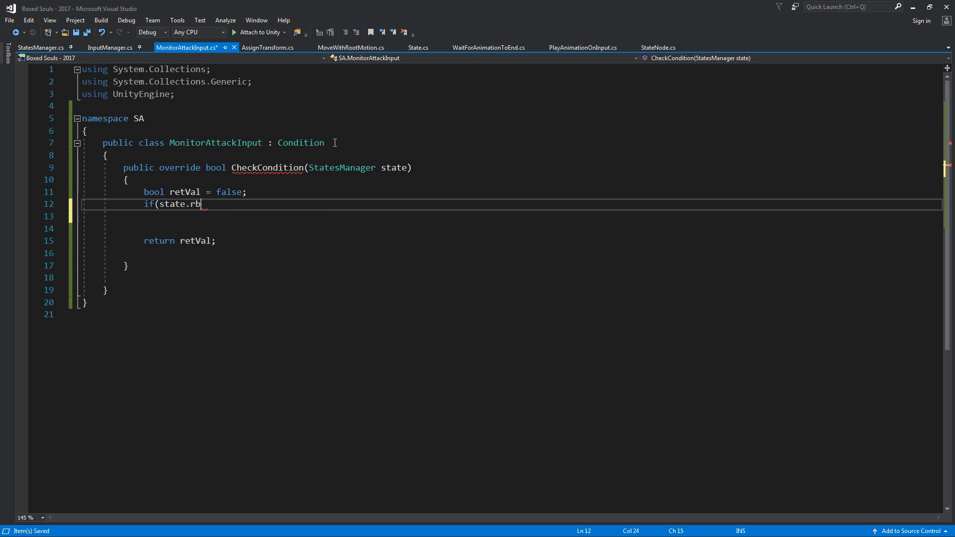
text())
click(513, 228)
text(i)
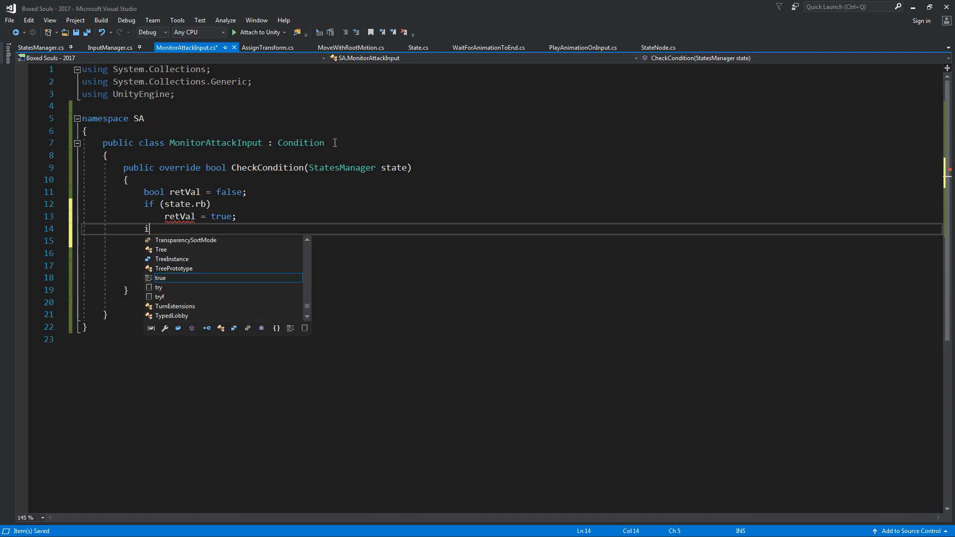
text(f(state.lb)
click(512, 241)
text(r)
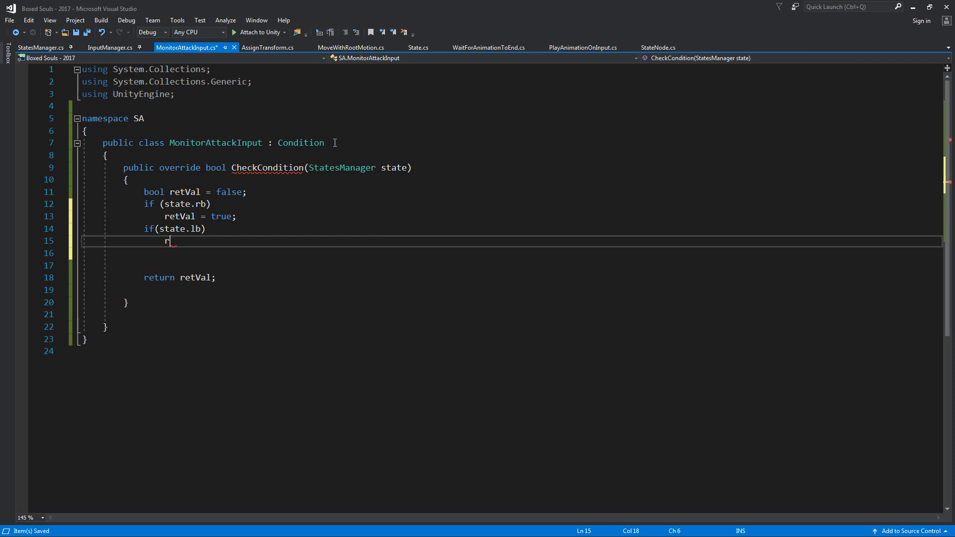
text(etVal = true;)
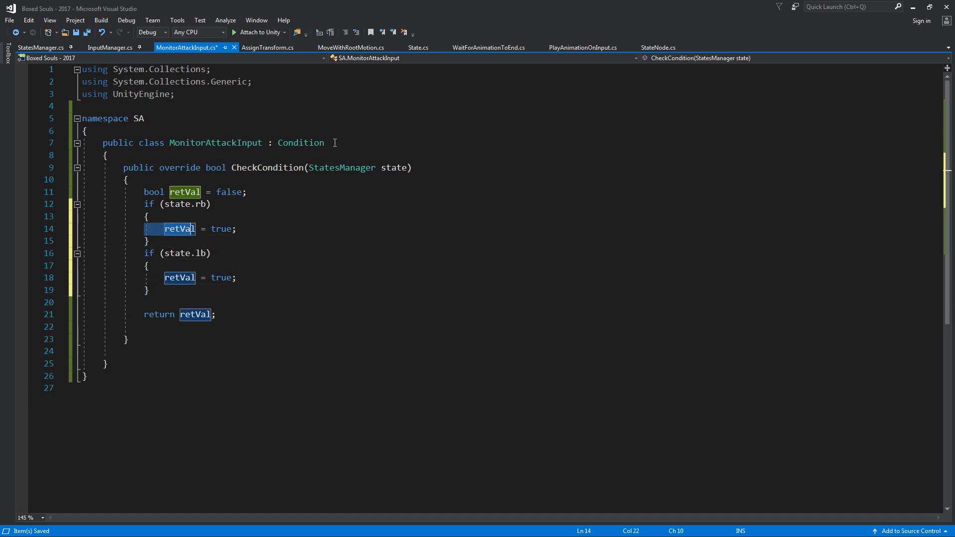
Make each input branch return true and CheckCondition return false at the end.
text(ret)
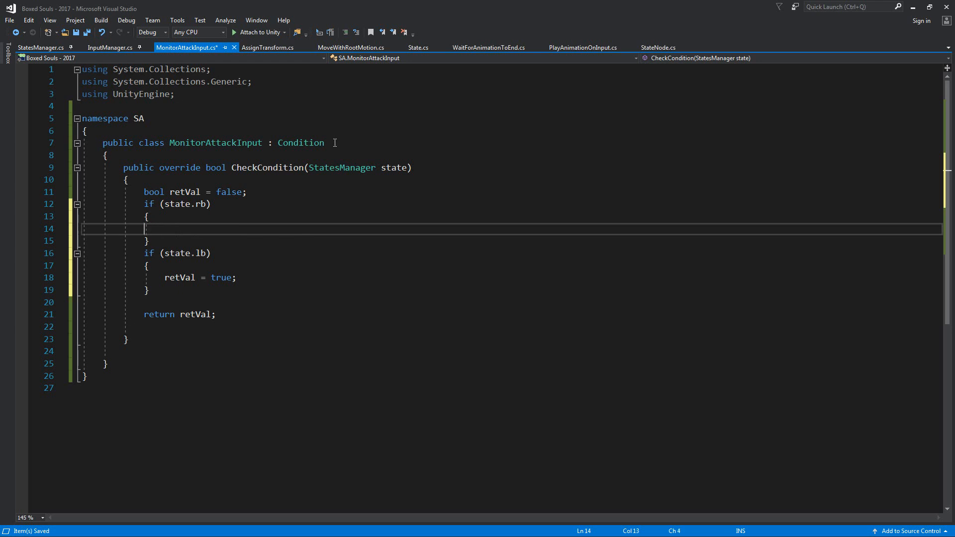
text(return)
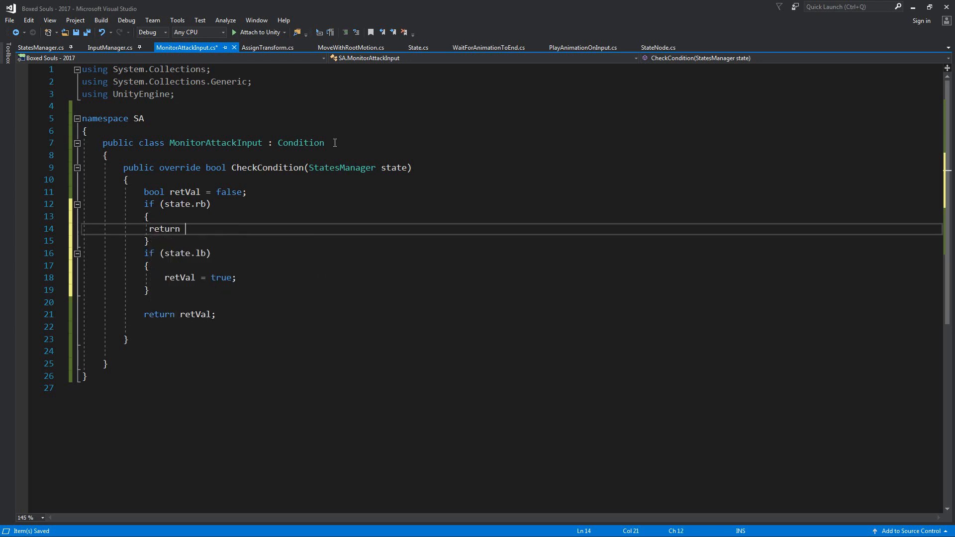
text(true;)
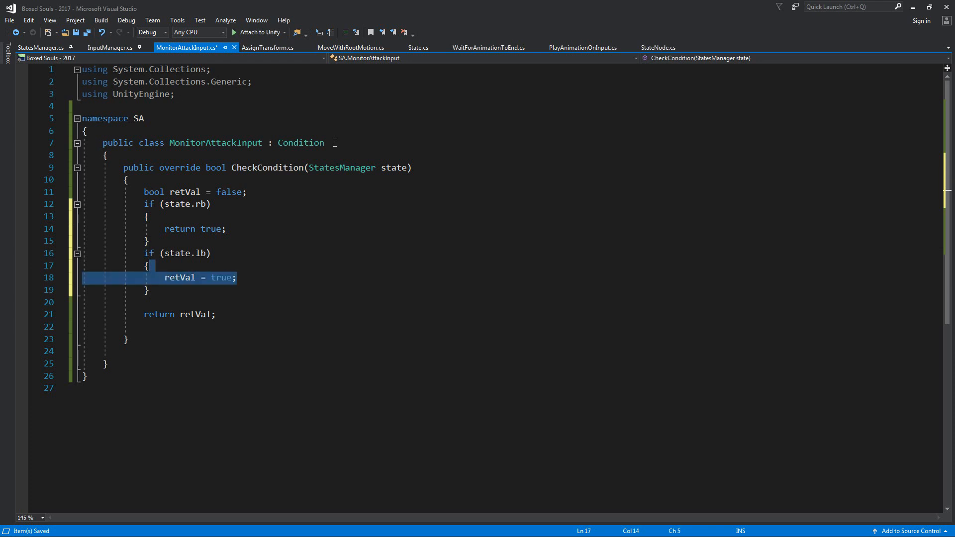
text(return true;)
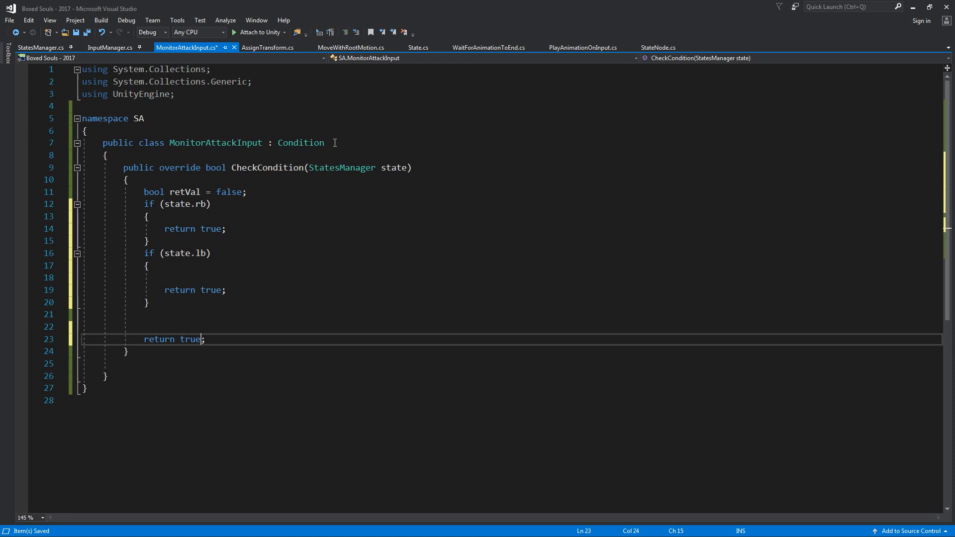
text(false)
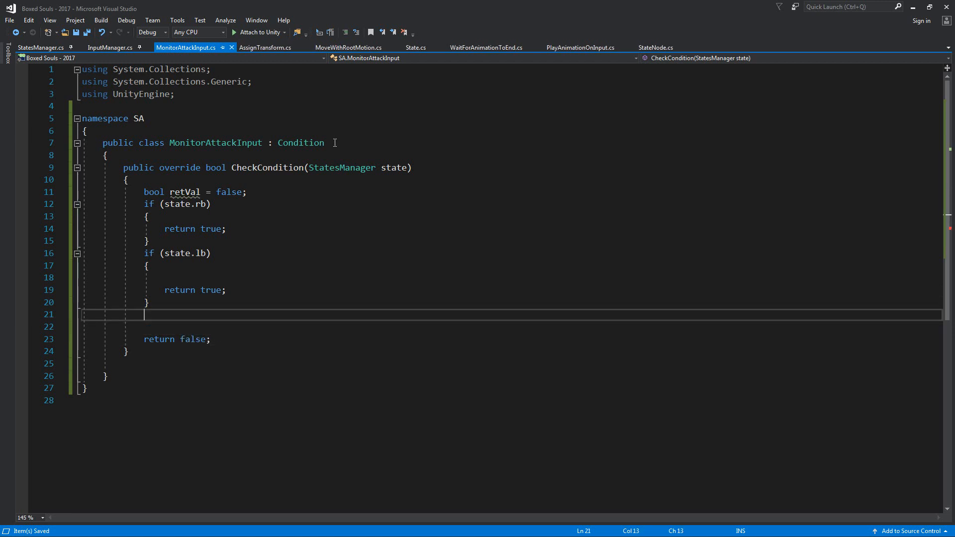
click(174, 204)
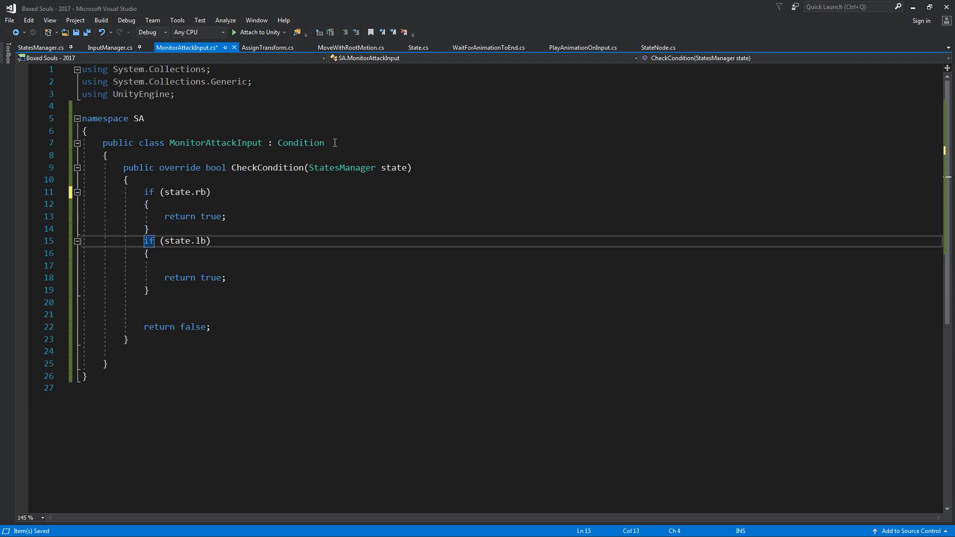
Duplicate the lb check and change the button names to add rt and lt checks.
click(146, 302)
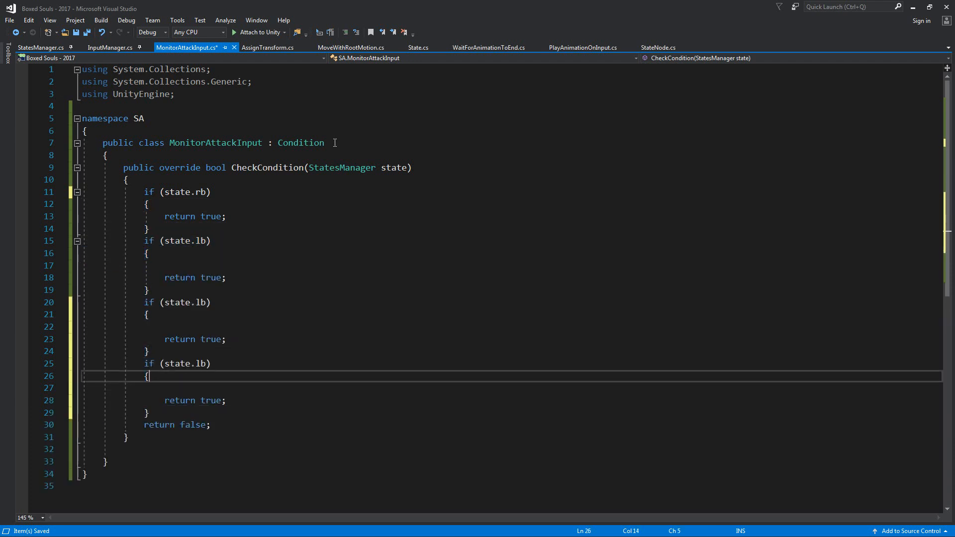
click(195, 363)
text(t)
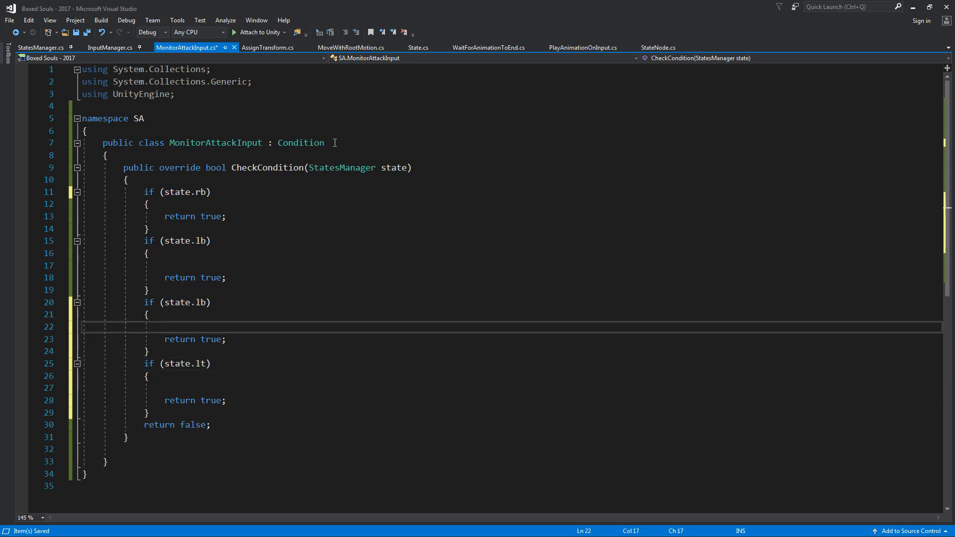
text(/)
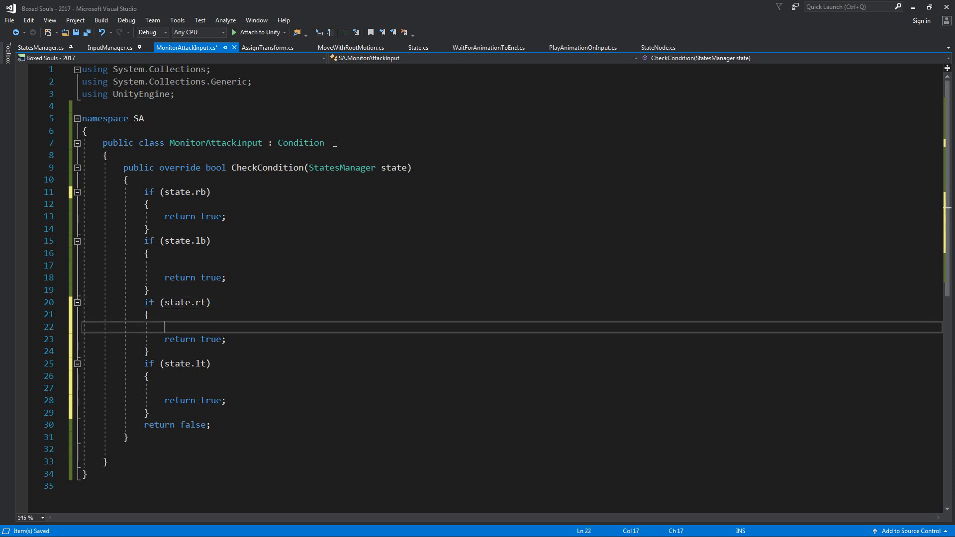
click(201, 216)
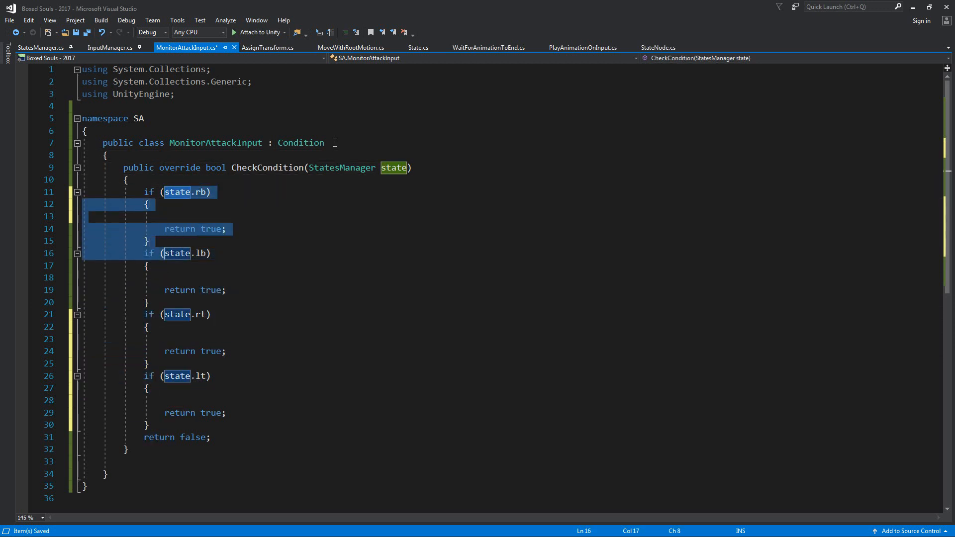
Review the rb, rt and lt blocks and save MonitorAttackInput.cs.
click(165, 339)
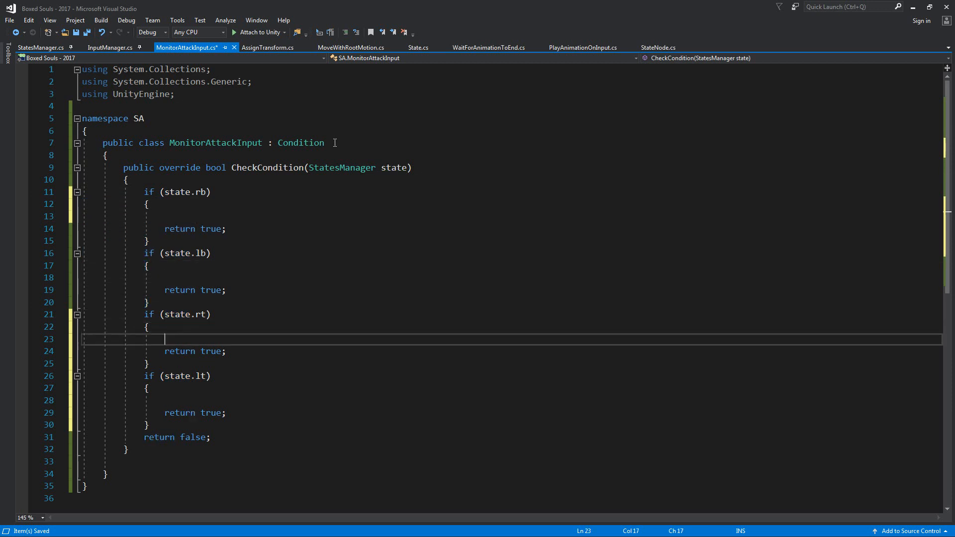
click(147, 388)
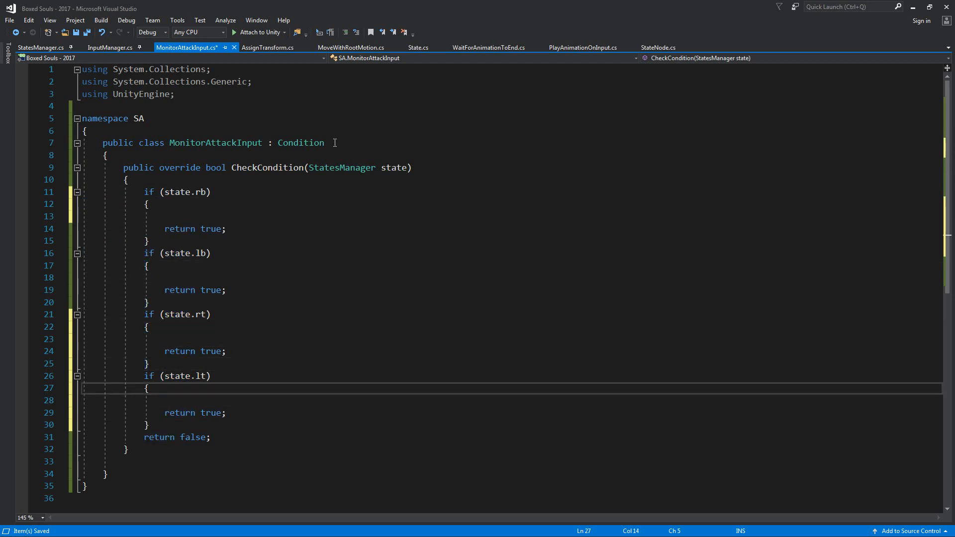
click(182, 229)
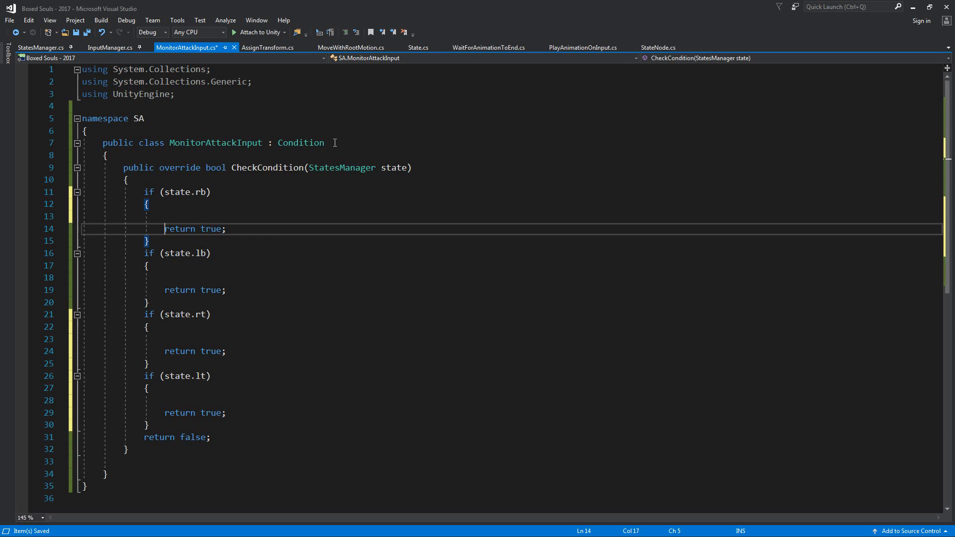
key(Up)
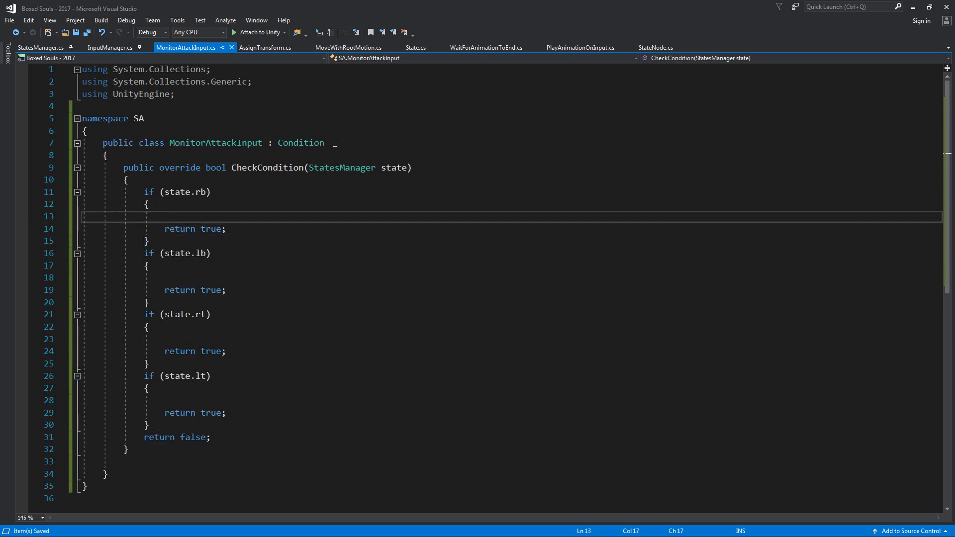
click(274, 203)
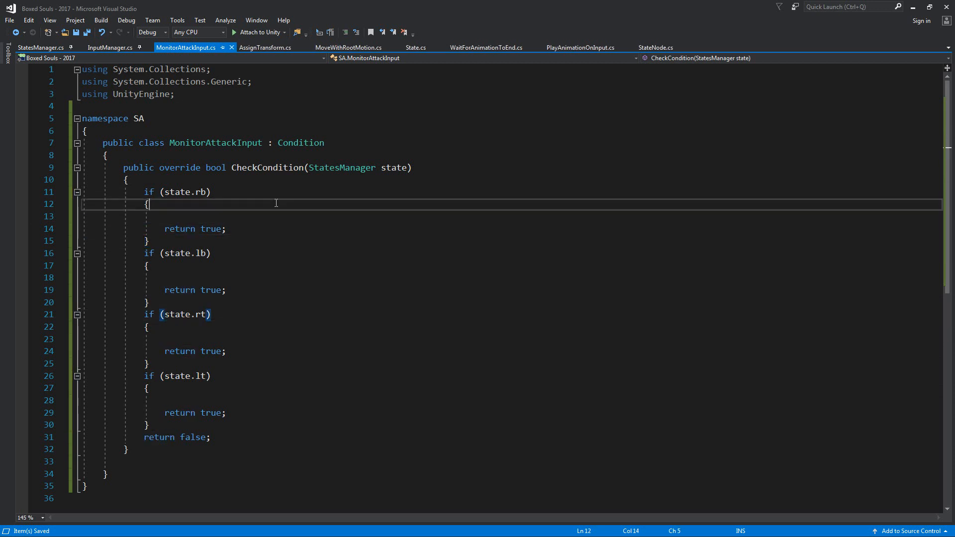
click(41, 47)
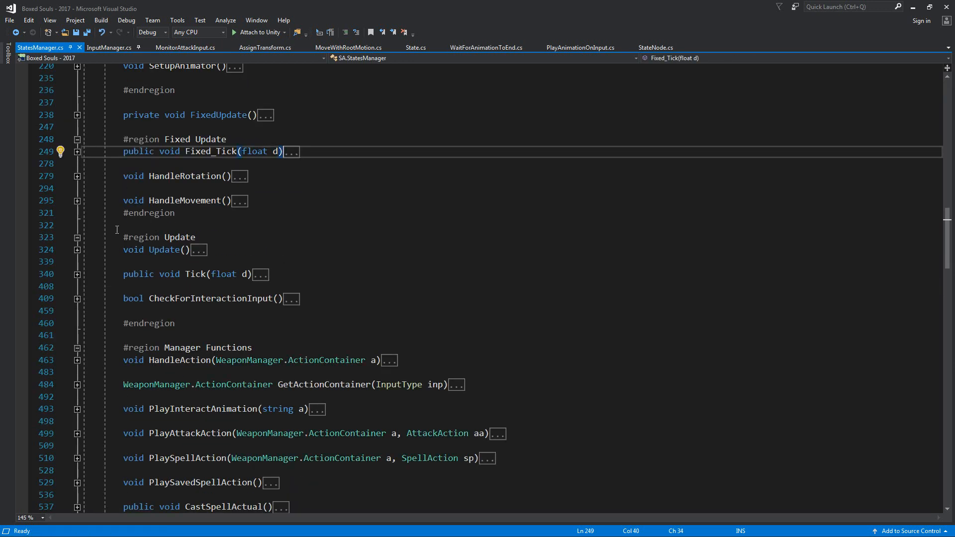
In StatesManager.cs, begin a public declaration below the rb, rt, lb, lt input bools.
scroll(down, 3)
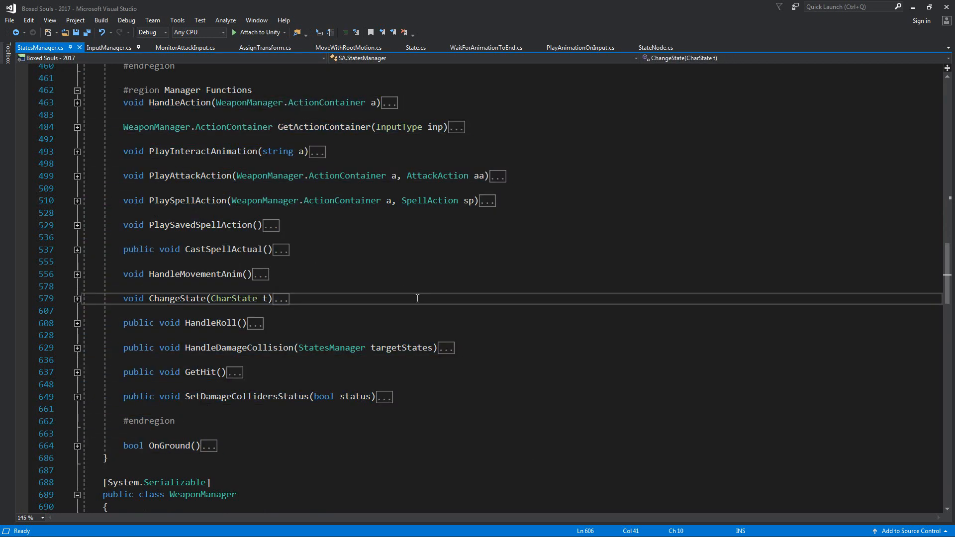
mouse_move(252, 224)
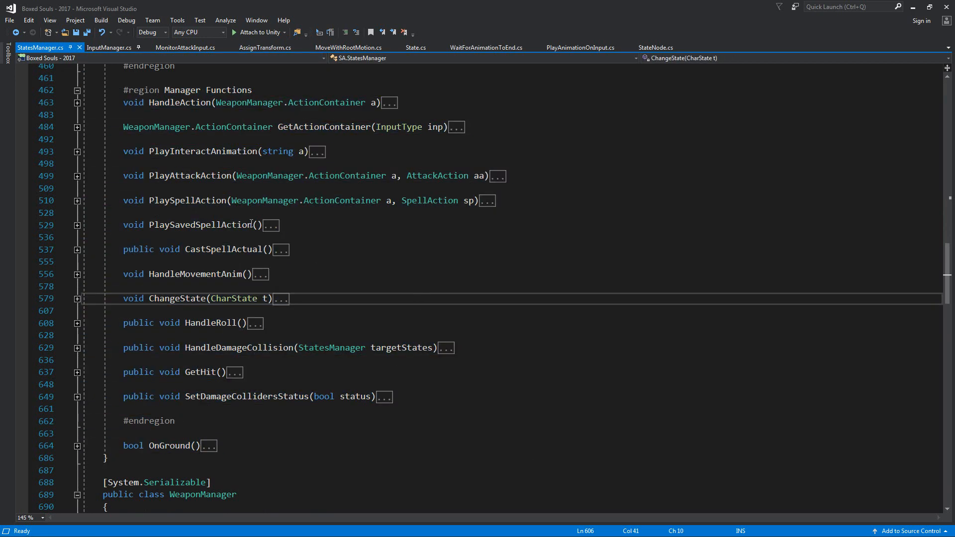
scroll(up, 3)
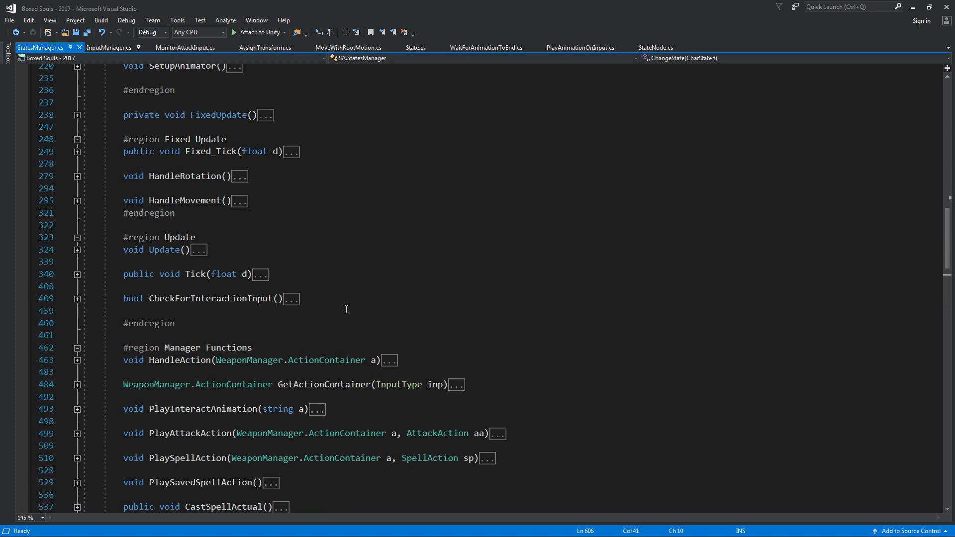
scroll(up, 3)
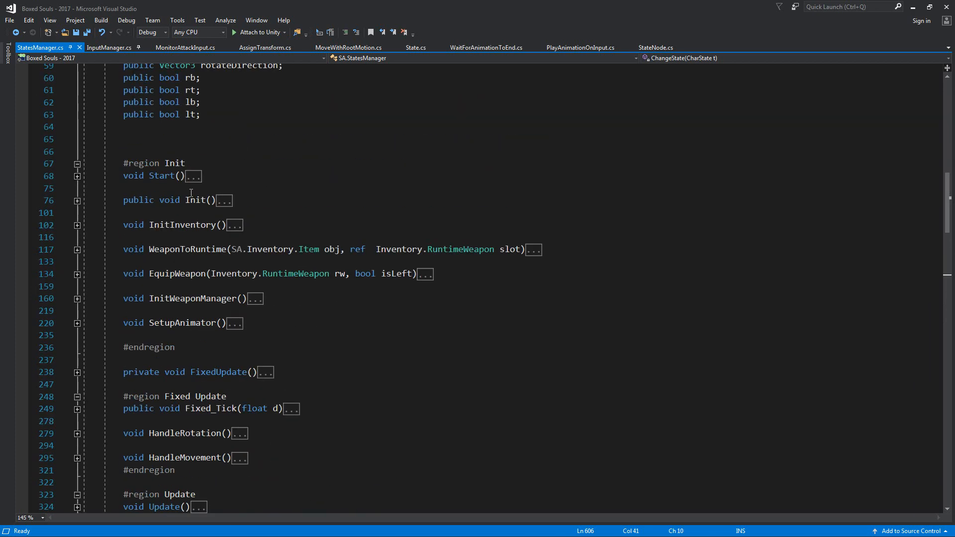
scroll(up, 3)
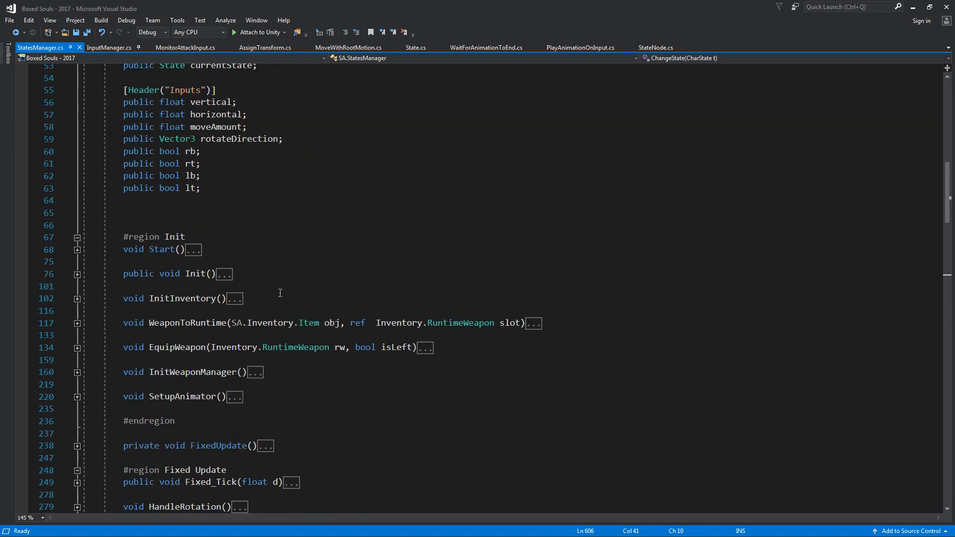
scroll(down, 3)
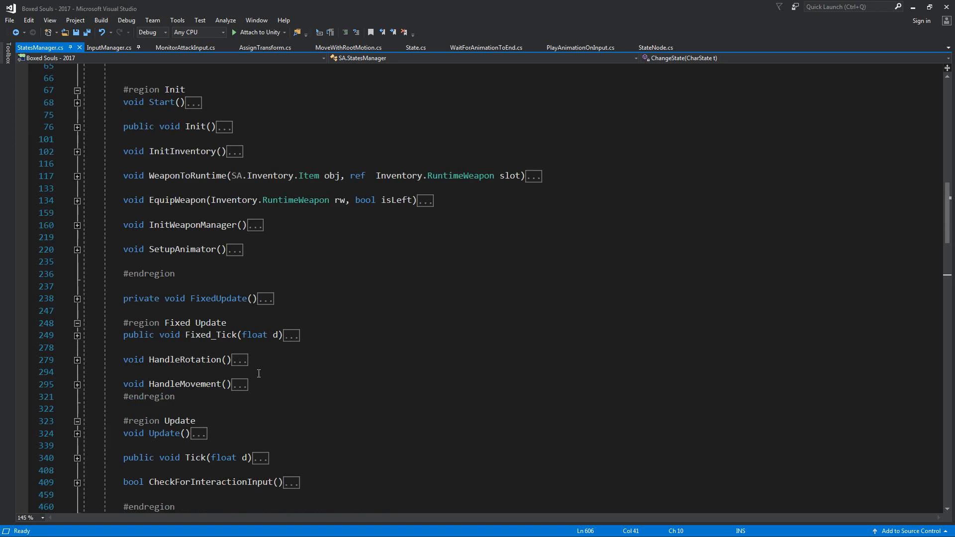
mouse_move(284, 378)
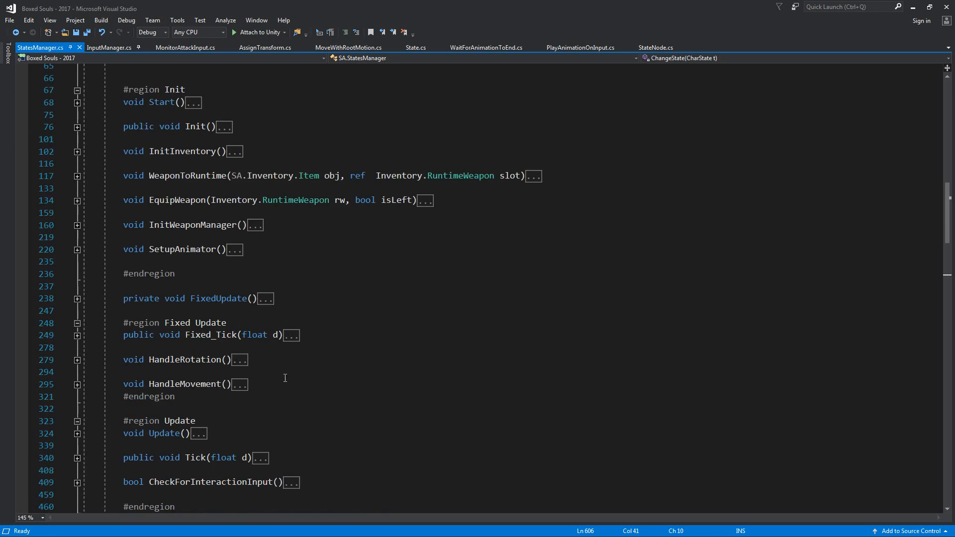
scroll(up, 3)
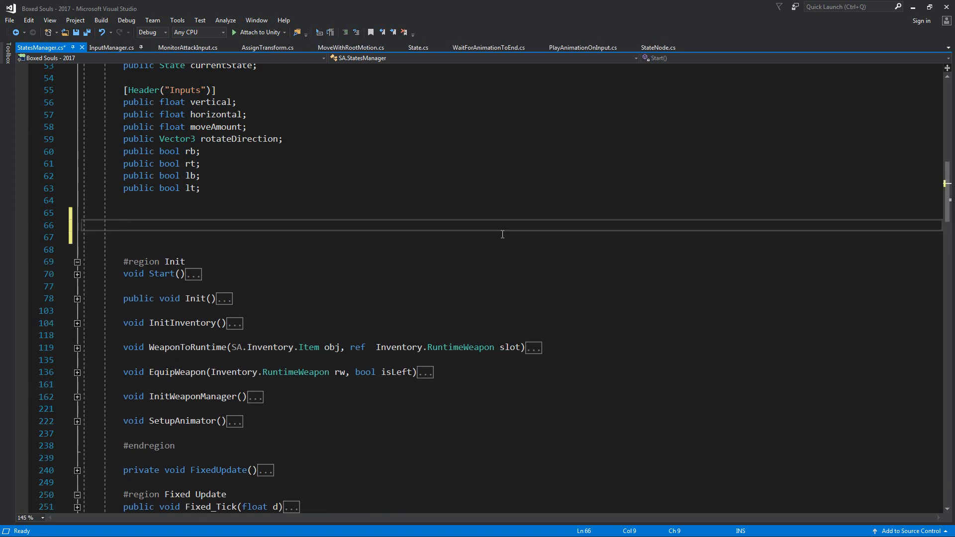
text(public)
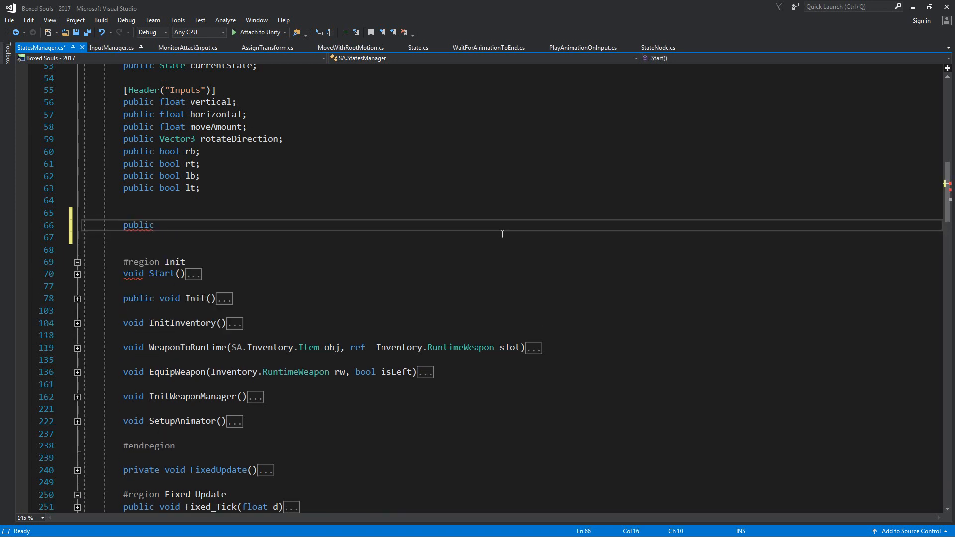
Add an empty public void PlayAttackAnimation() method to StatesManager and save.
text(void PlayAnimatio)
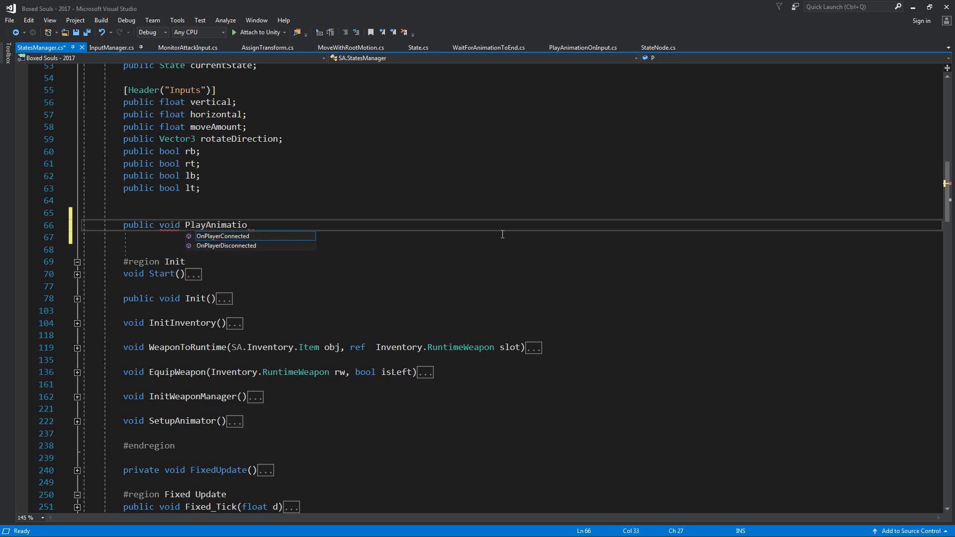
text(nOnI)
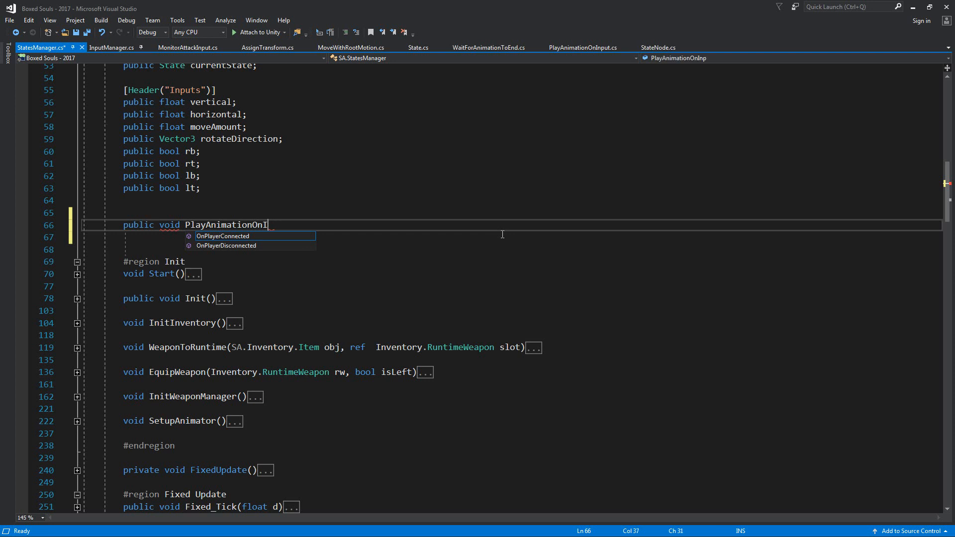
key(Backspace)
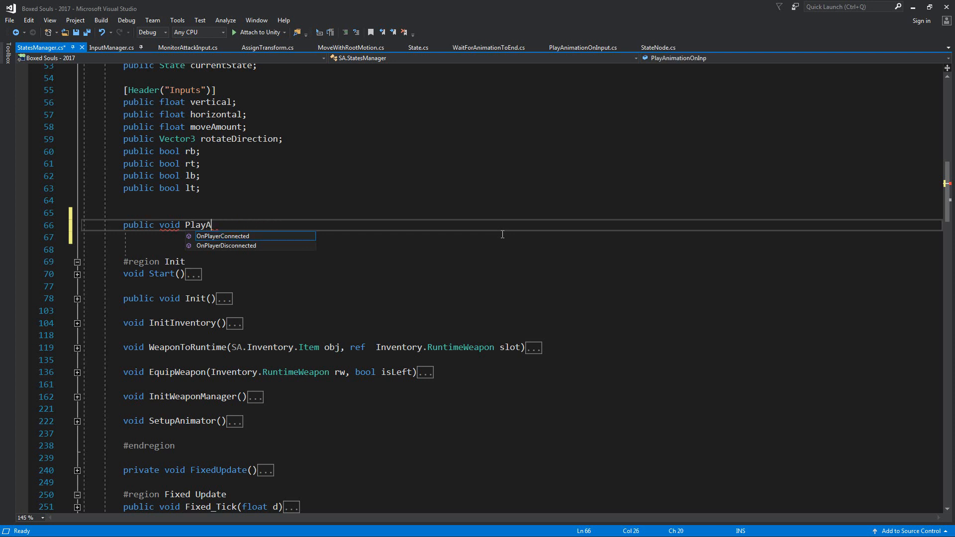
text(ttackAnimation()
click(512, 238)
text({)
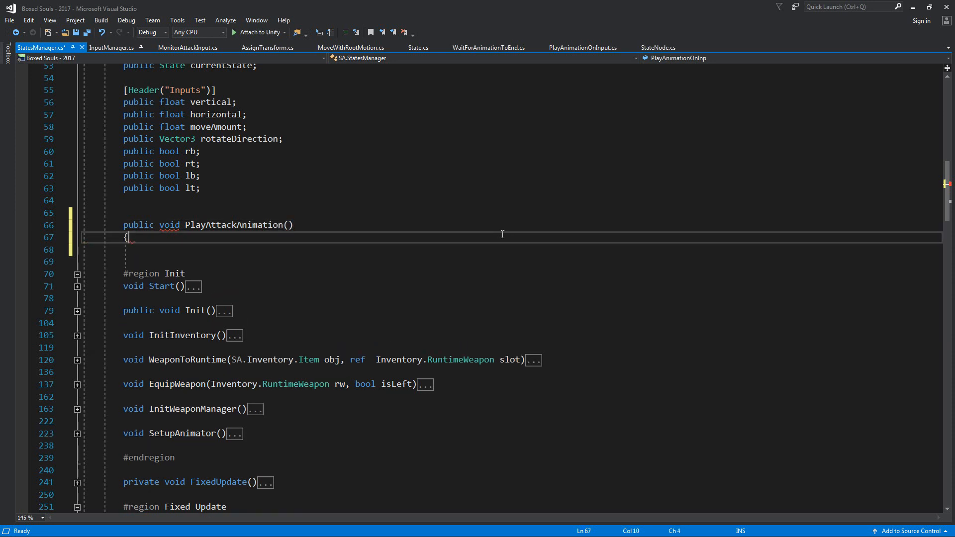
key(Enter)
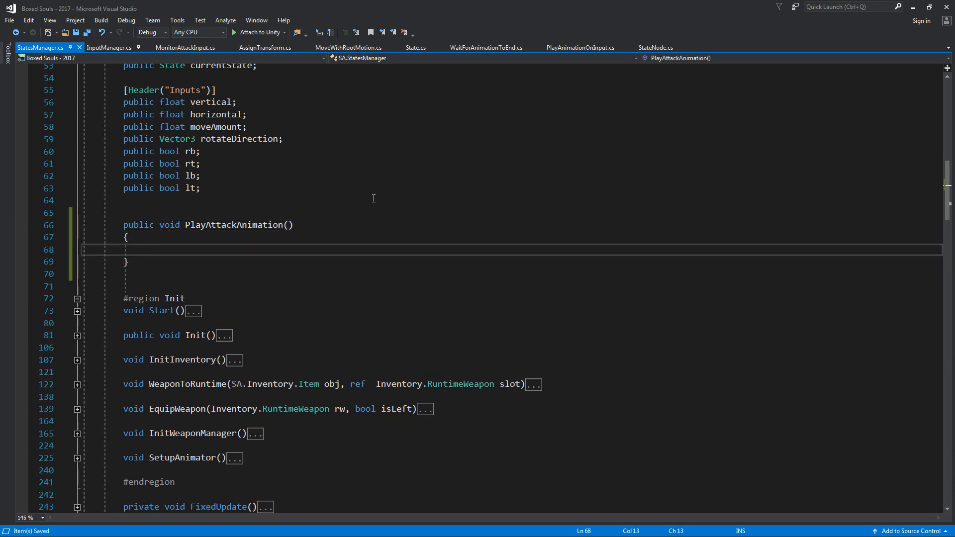
click(317, 323)
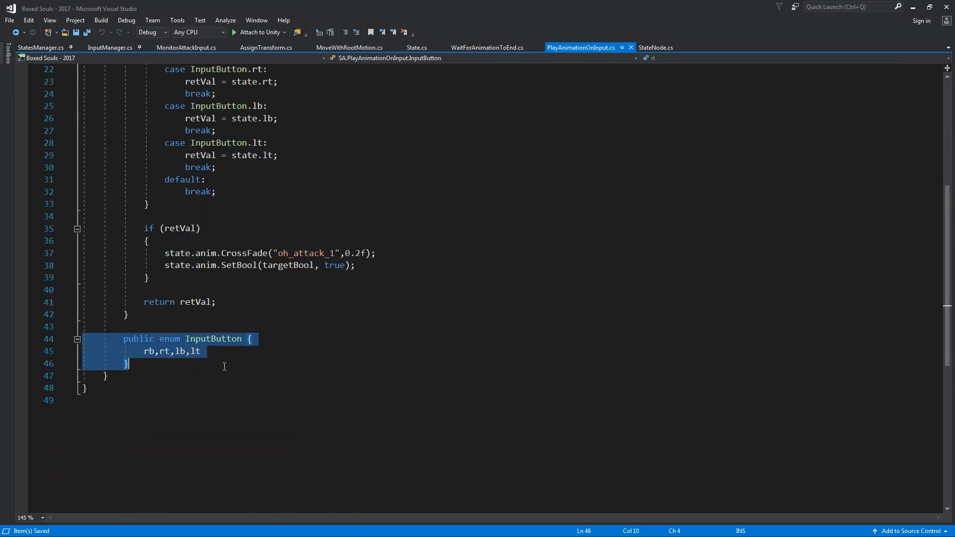
Paste the InputButton enum into StatesManager and give PlayAttackAnimation an InputButton b parameter.
click(40, 47)
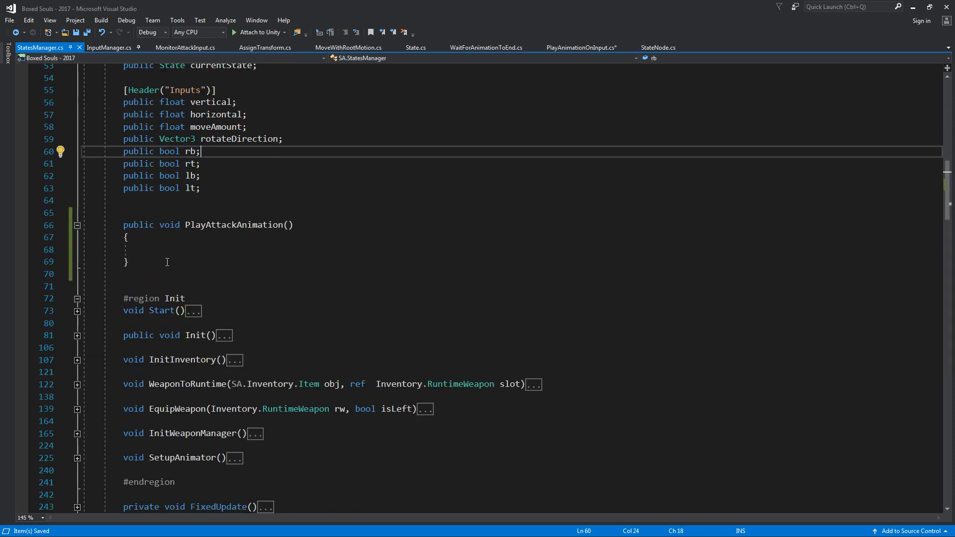
text(public enum InputButton)
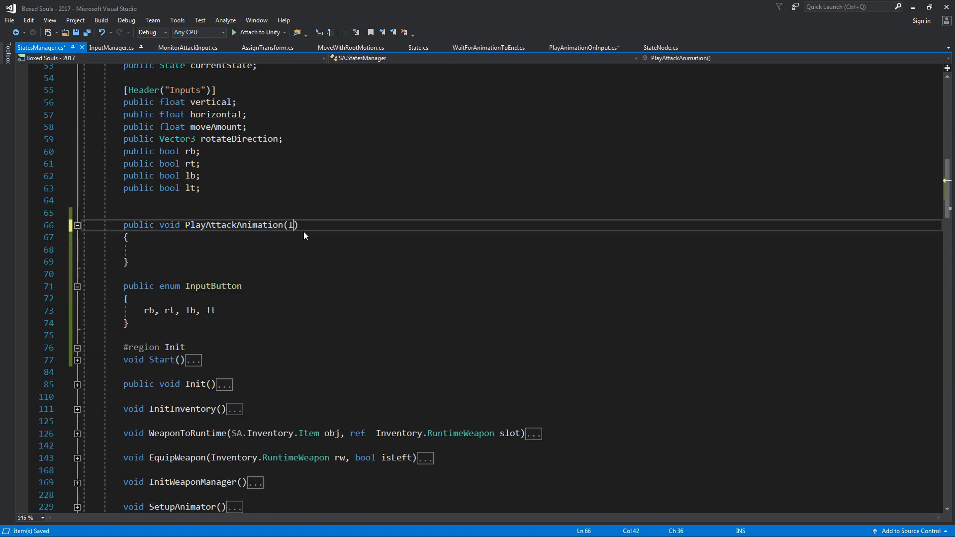
text(nputButton)
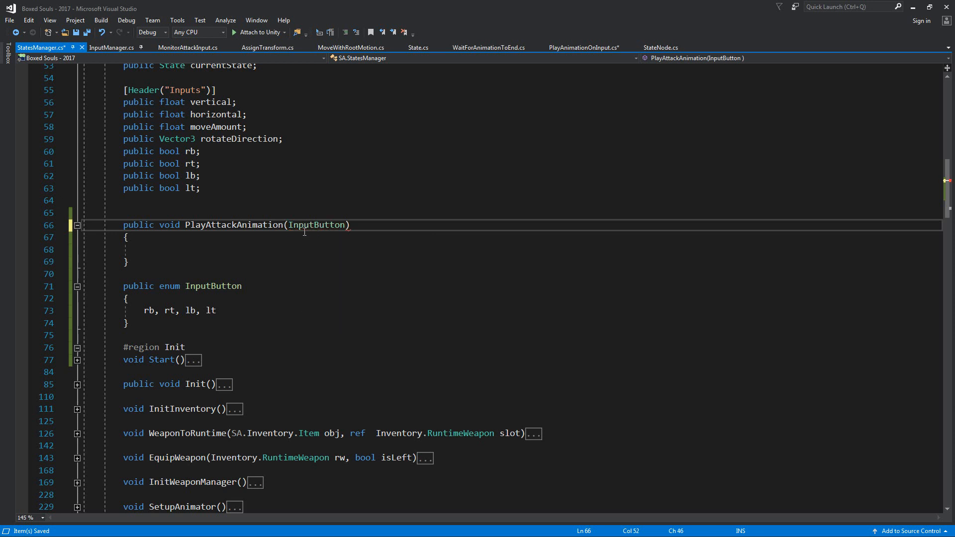
text(b)
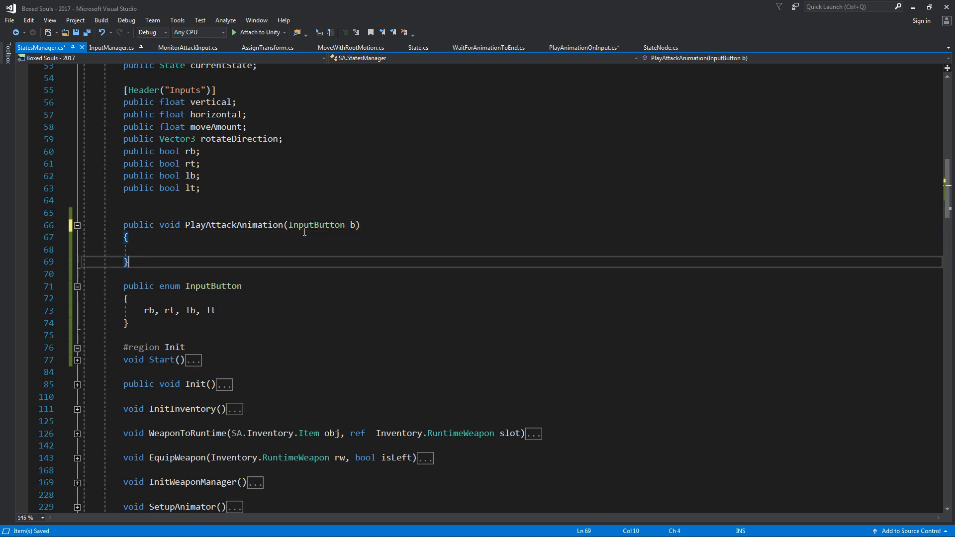
Insert a switch on b with rb, rt, lb, lt and default cases.
text(switch (b)
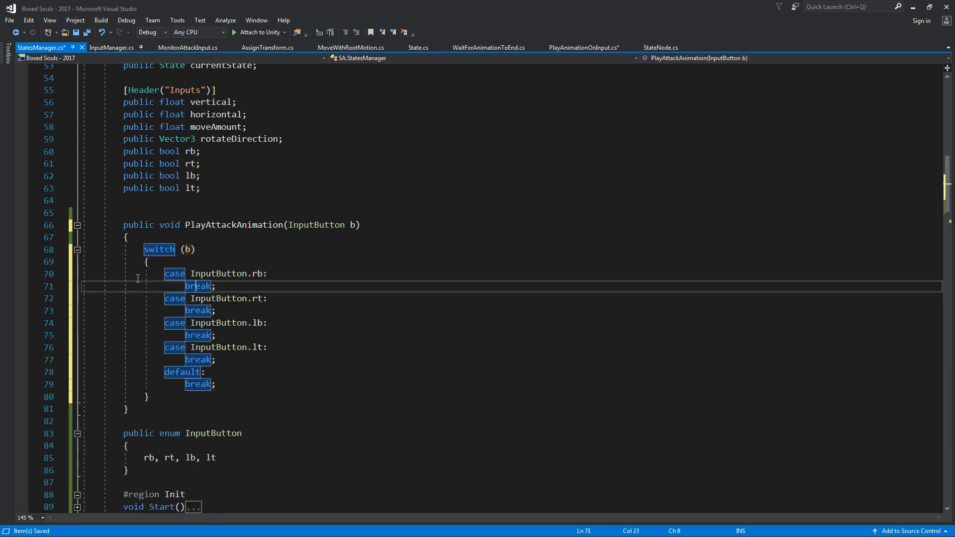
click(267, 273)
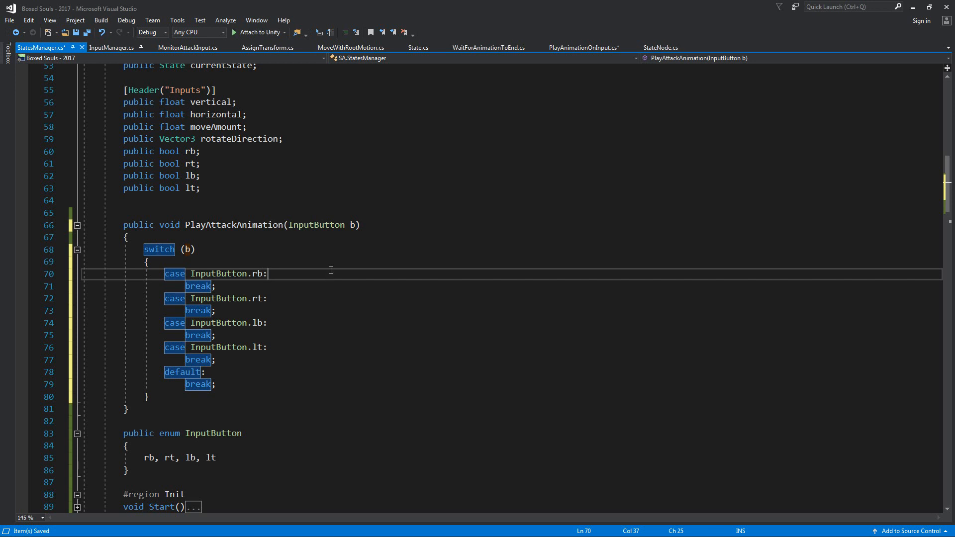
mouse_move(332, 266)
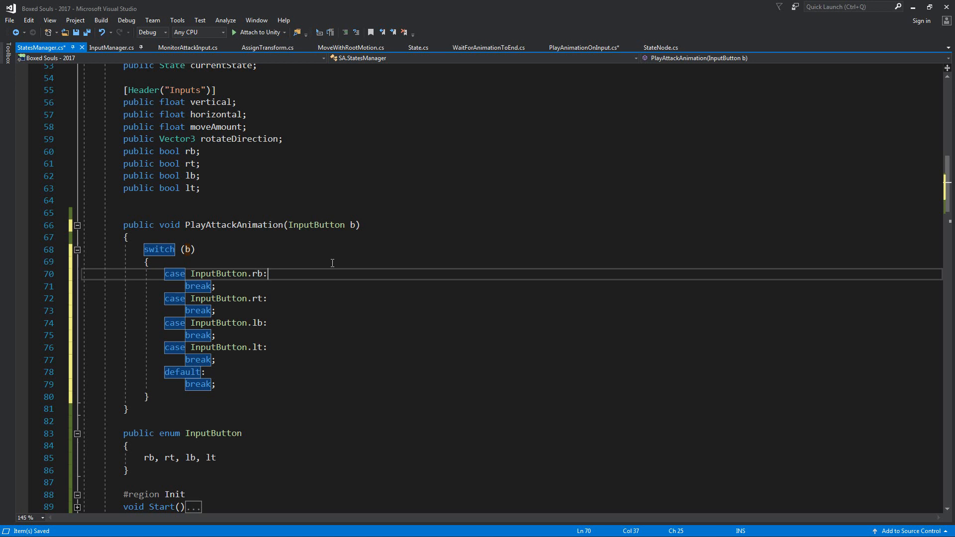
click(470, 311)
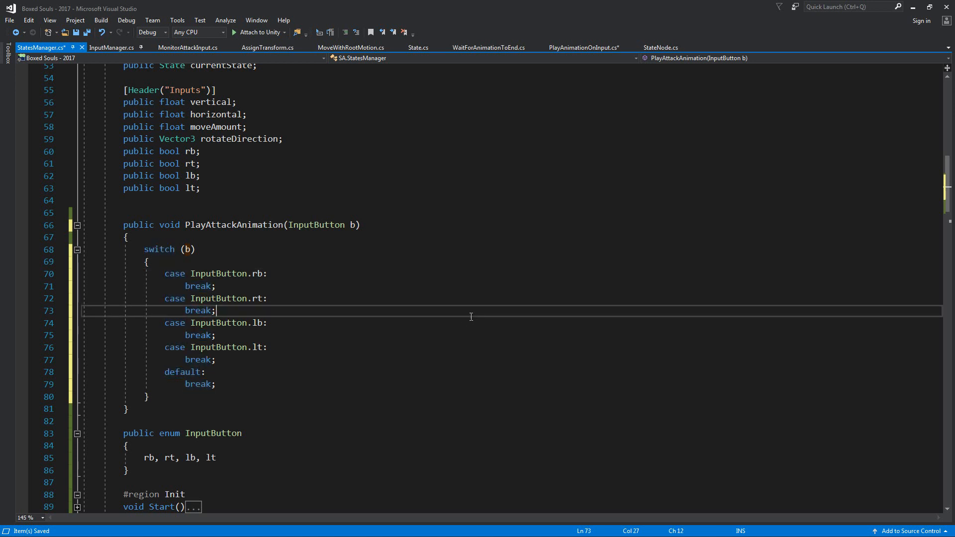
click(579, 48)
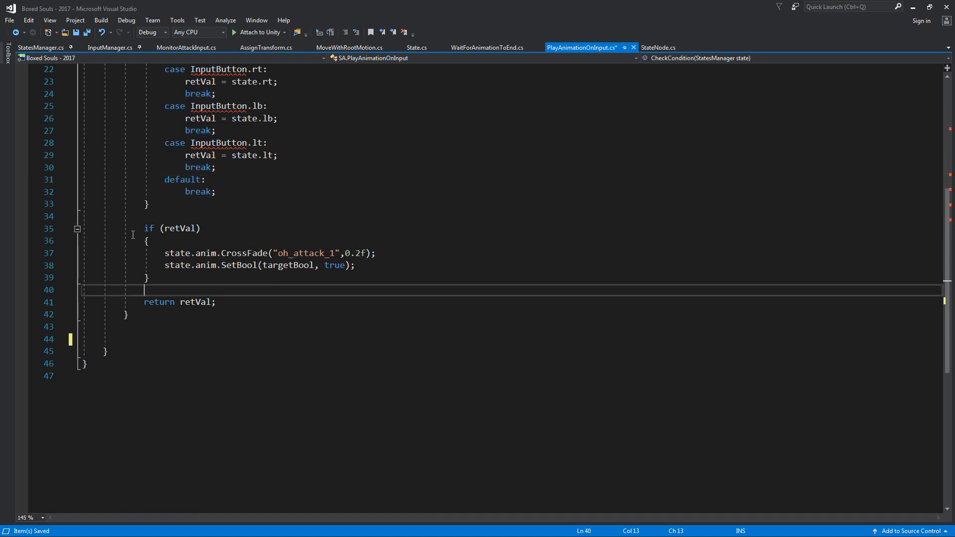
Retype PlayAnimationOnInput's button field and cases as StatesManager.InputButton and save.
scroll(up, 3)
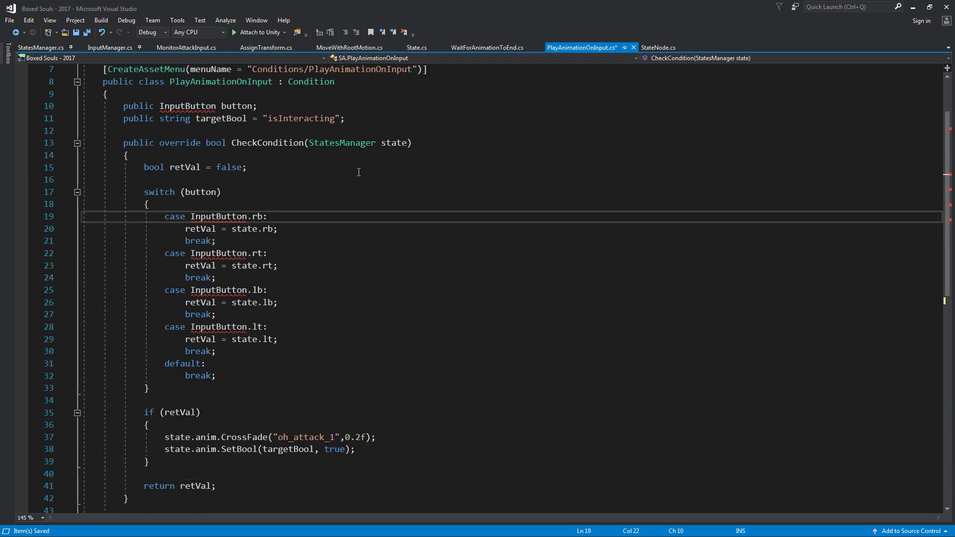
text(StatesManager.)
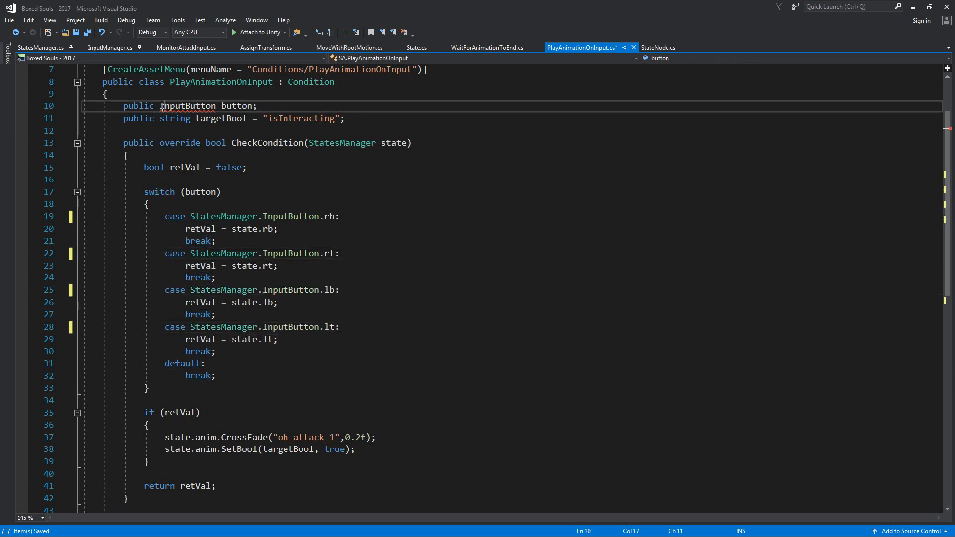
double_click(187, 106)
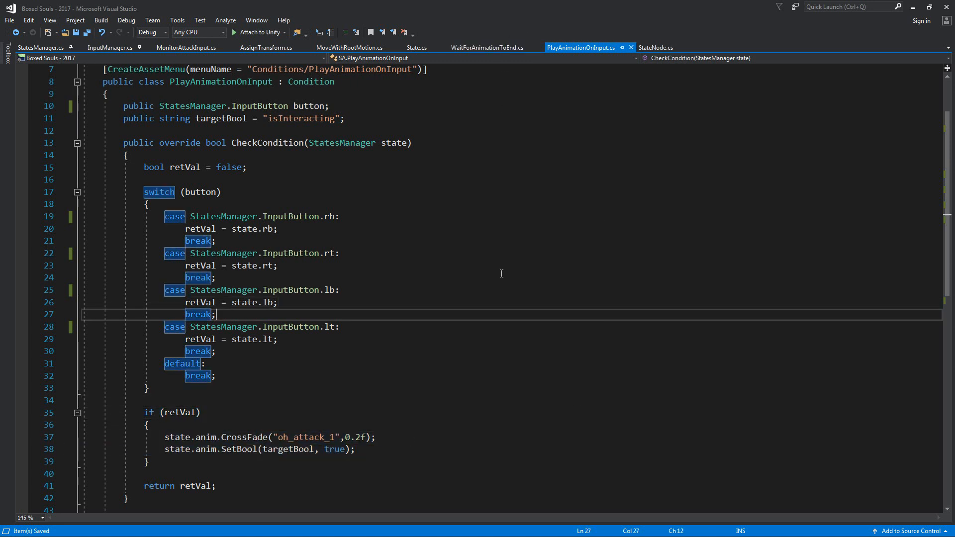
click(201, 278)
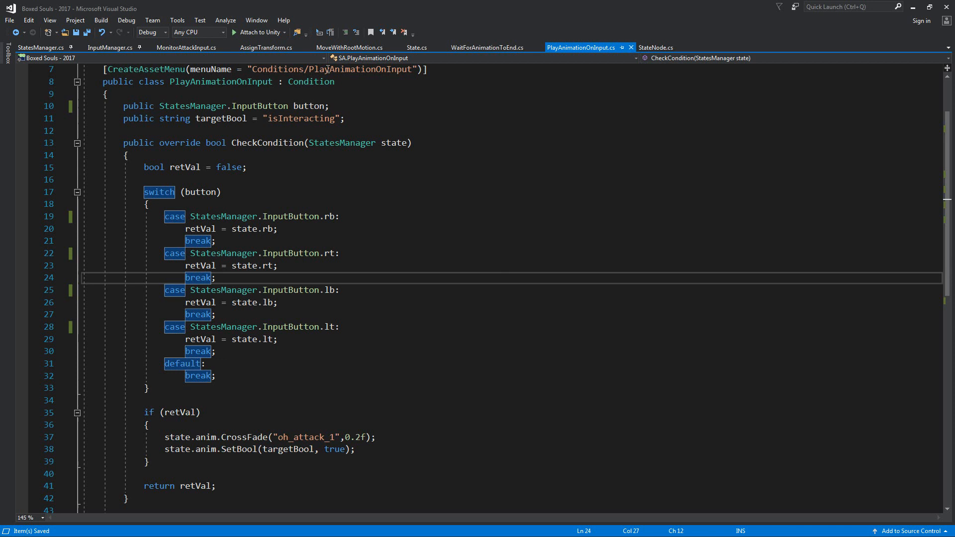
click(41, 48)
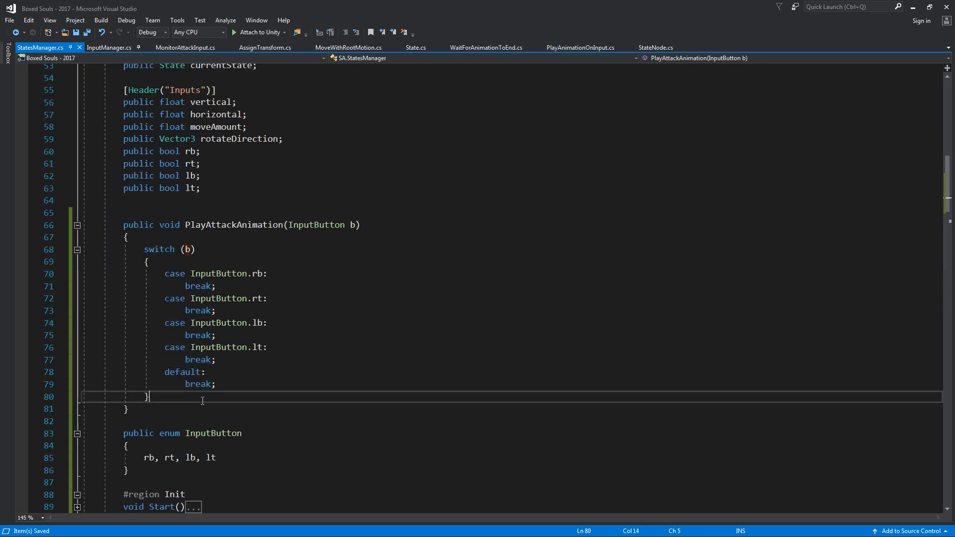
Cross-fade to oh_attack_1, oh_attack_2, oh_attack_3 per case, then set isInteracting true.
text(state.anim.CrossFade("oh_attack_1", 0.2f);)
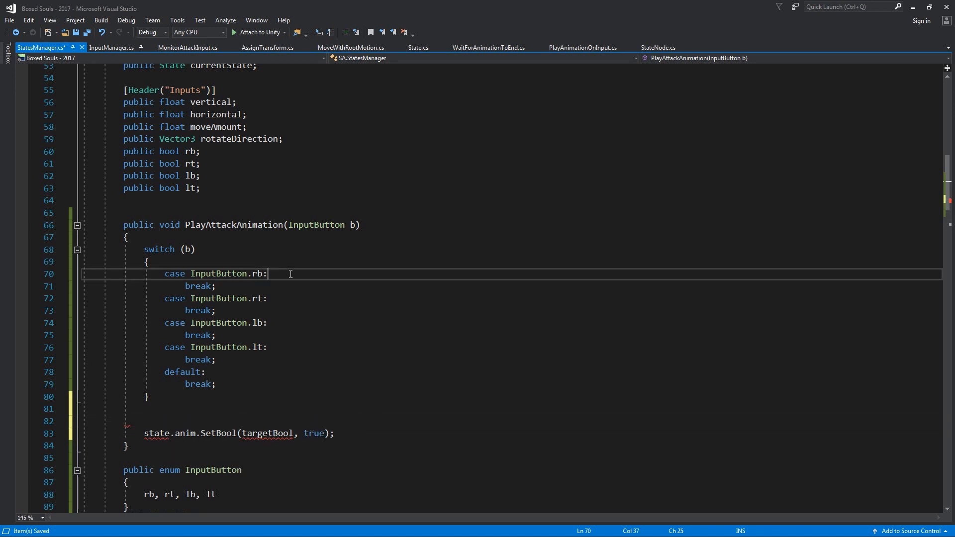
text(state.anim.CrossFade("oh_attack_1", 0.2f);)
click(512, 434)
text("i)
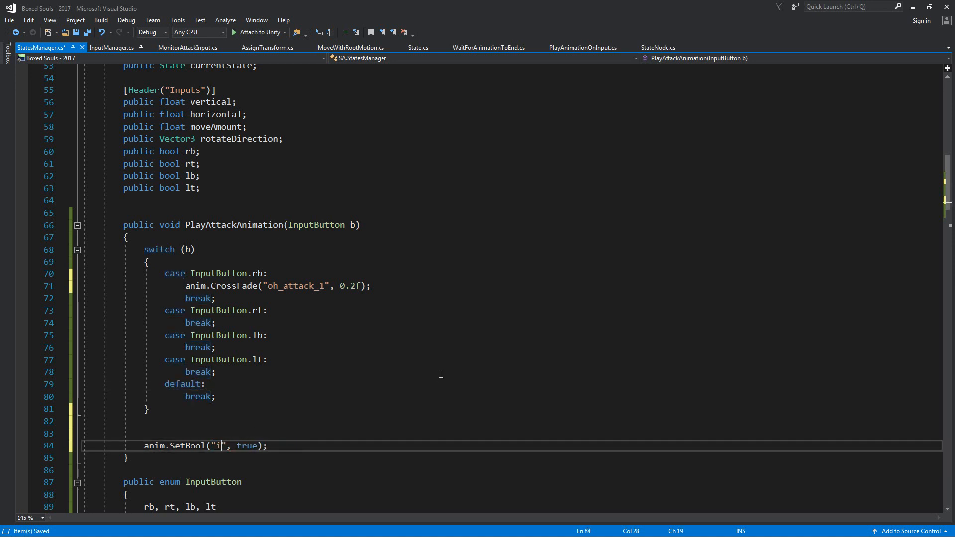
text(sInteracting)
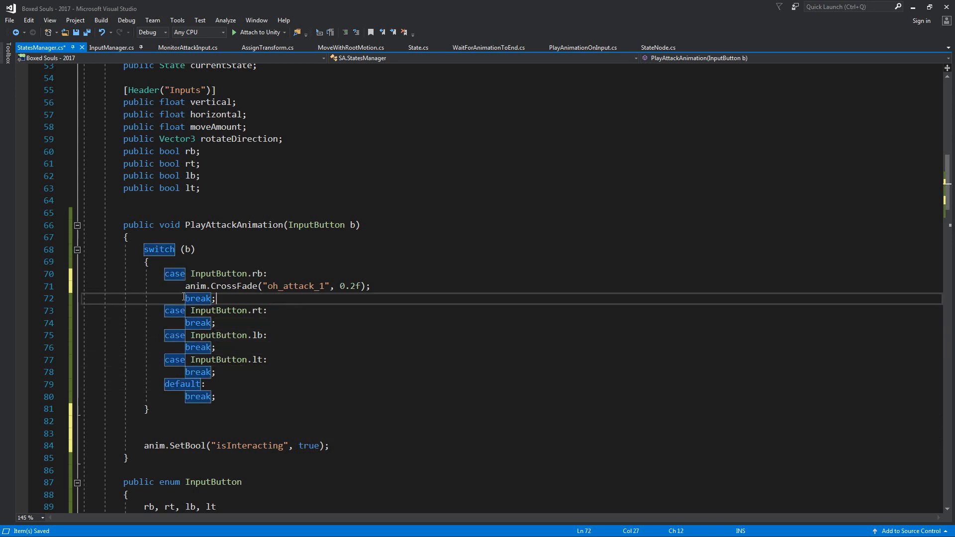
click(312, 310)
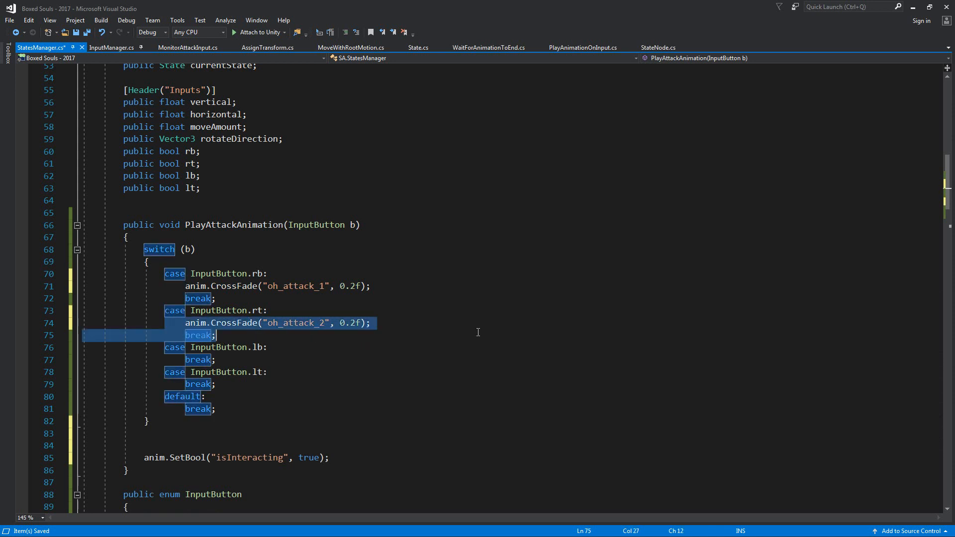
text(anim.CrossFade("oh_attack_2", 0.2f);)
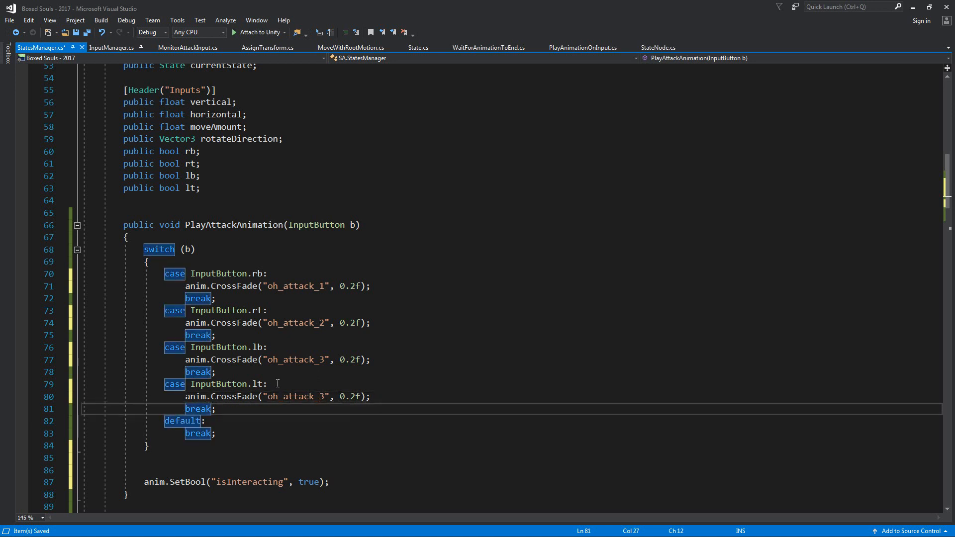
scroll(down, 3)
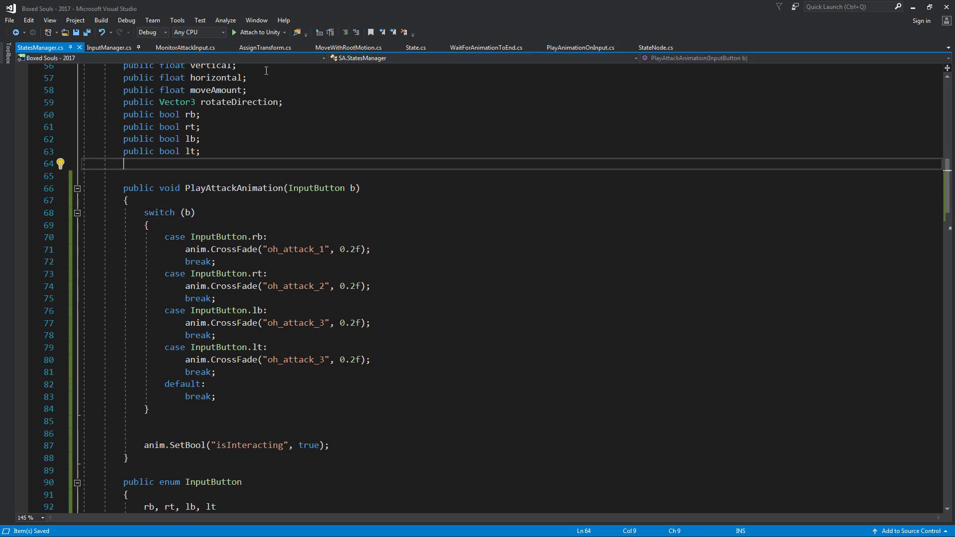
Call state.PlayAttackAnimation with StatesManager.InputButton rb, lb, rt, lt in matching branches.
click(186, 47)
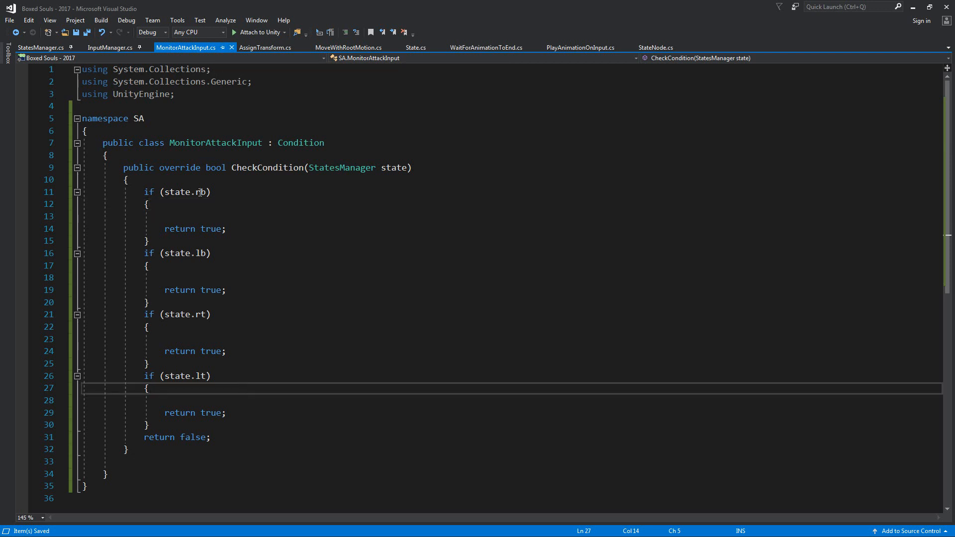
text(state.PlayAttackAnimation()
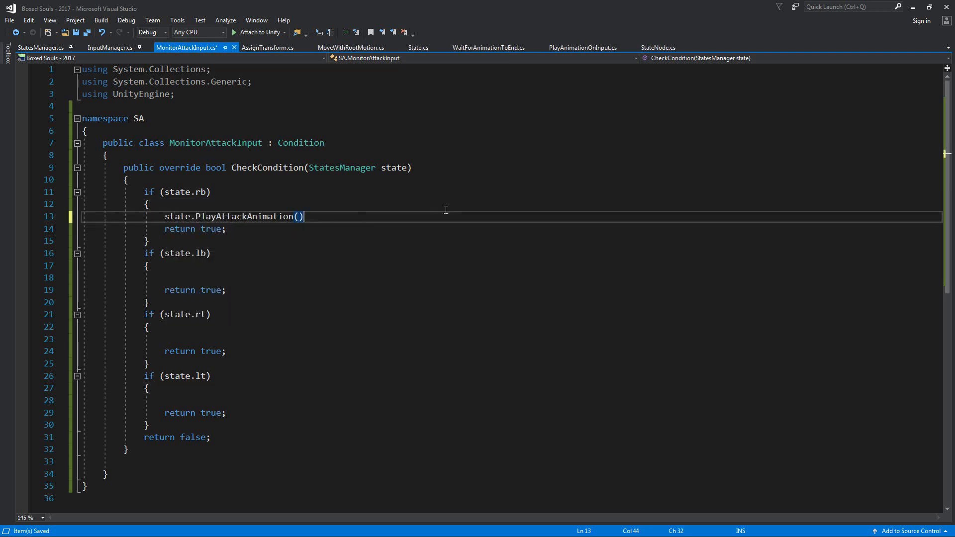
text(InputButton.rb)
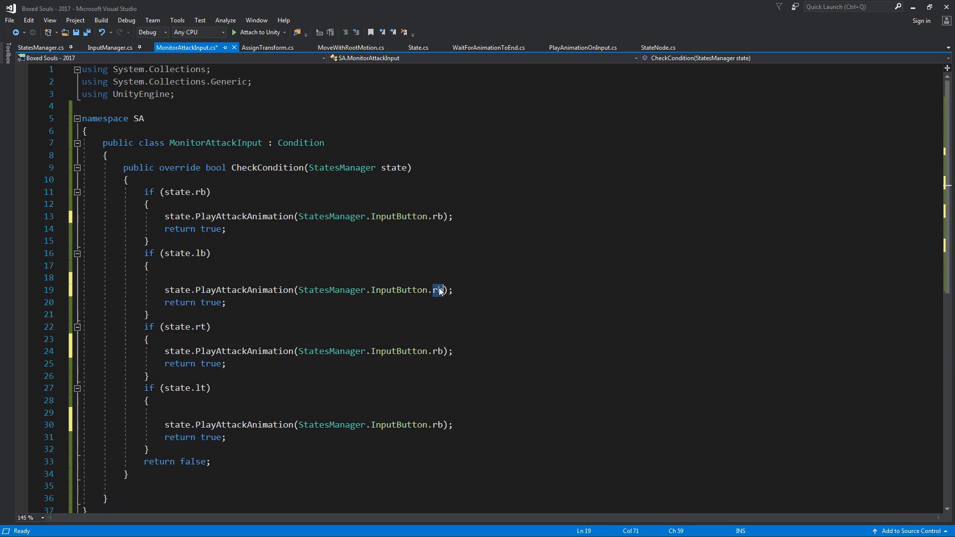
text(lb)
click(513, 425)
text(lt)
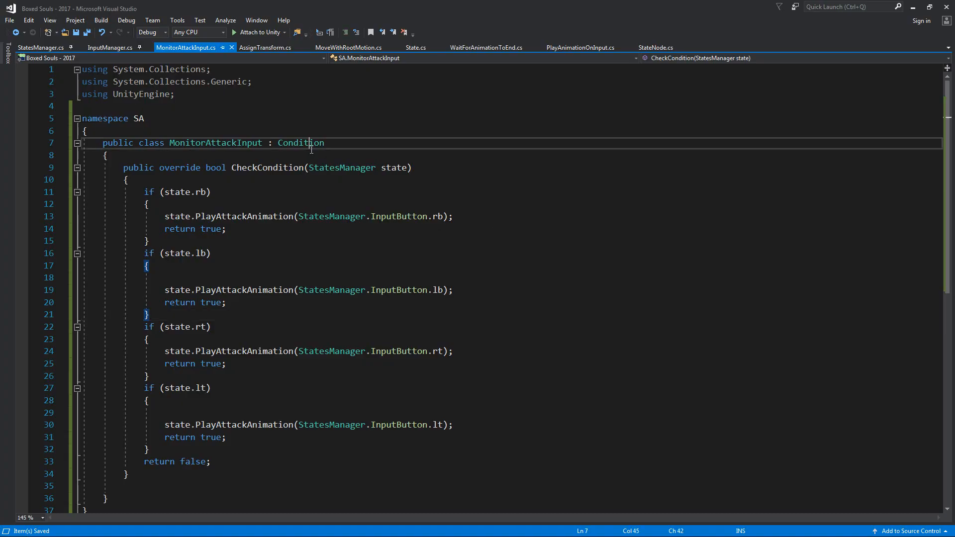
Add a CreateAssetMenu attribute with menuName "Conditions/MonitorAttackInput" above the class.
key(enter)
text([CreateAssetMenu)
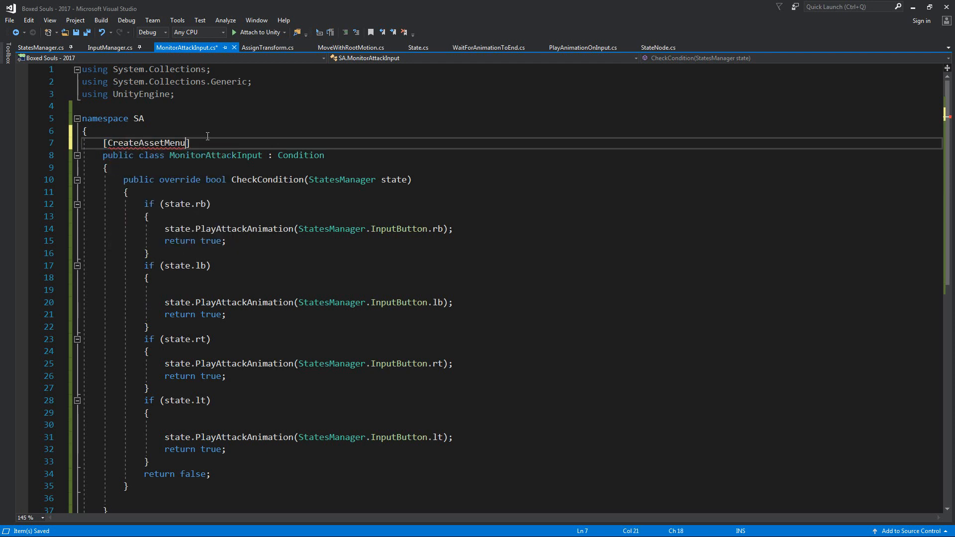
text((menuName =)
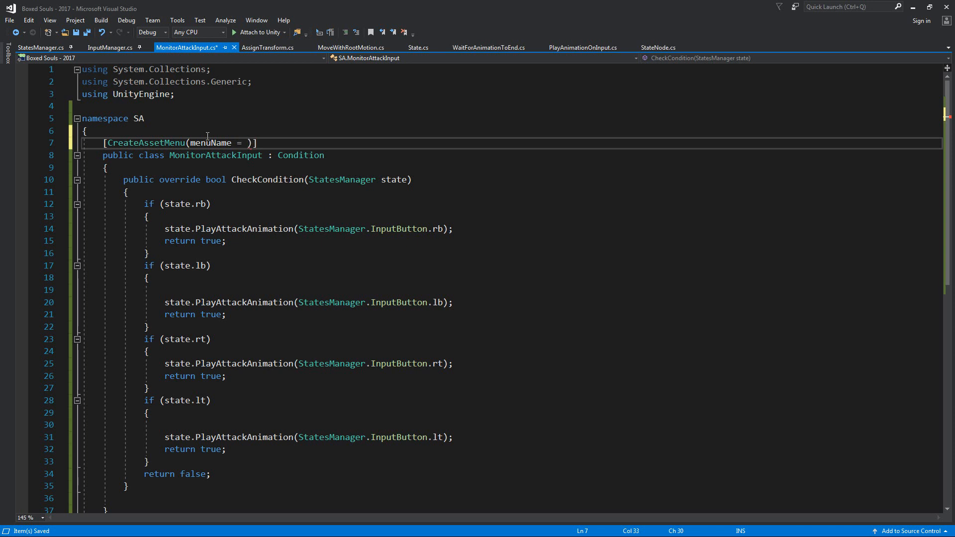
text("")
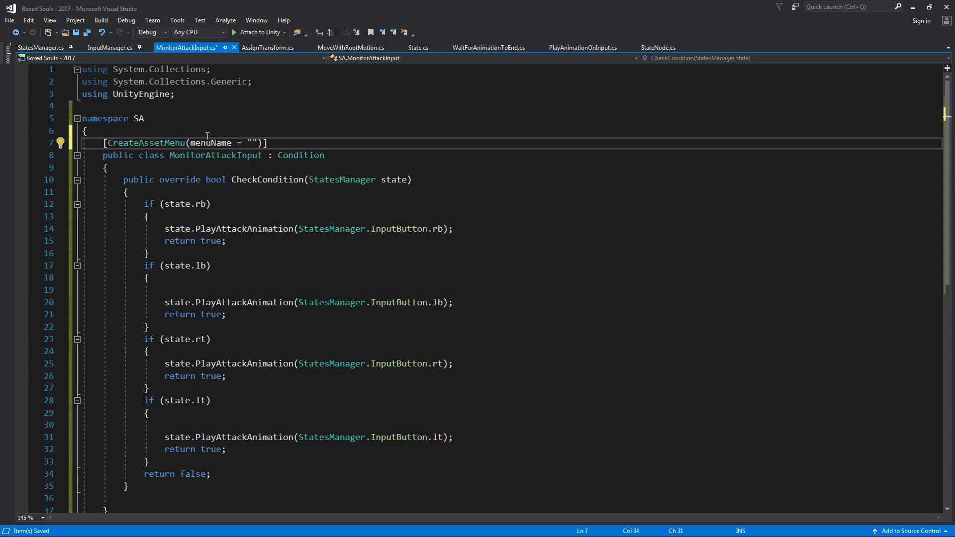
text(Condition)
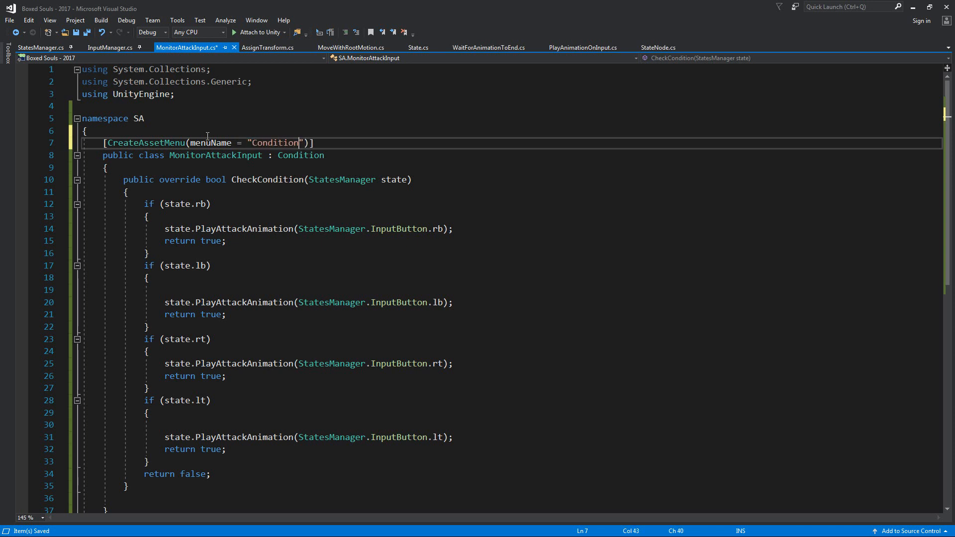
text(s/)
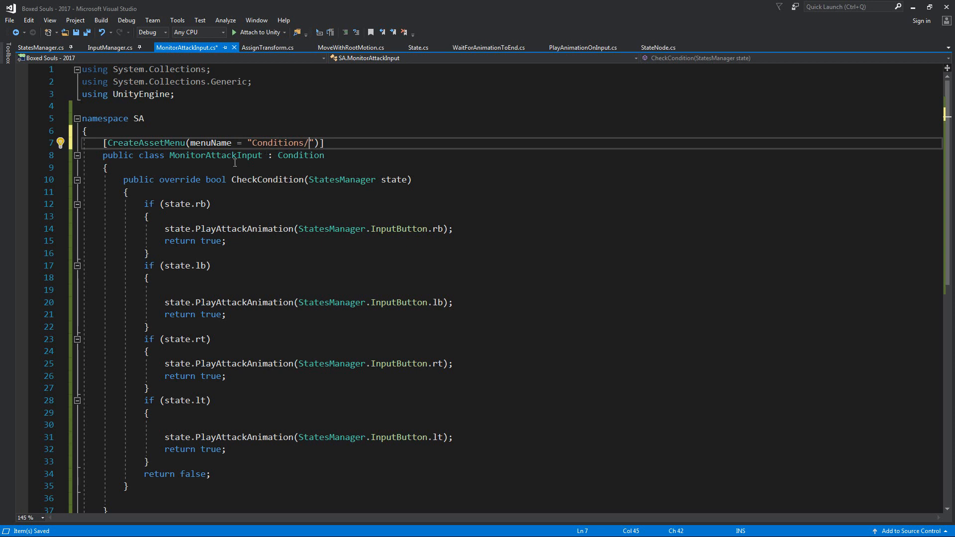
text(MonitorAttackInput)
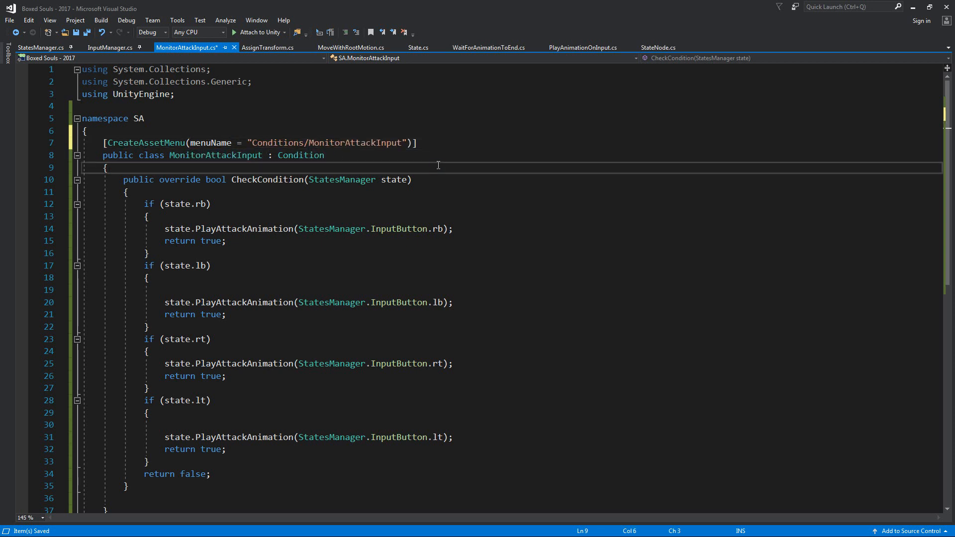
Add an OnEnable method setting description to "Monitors attack Inputs".
text(o)
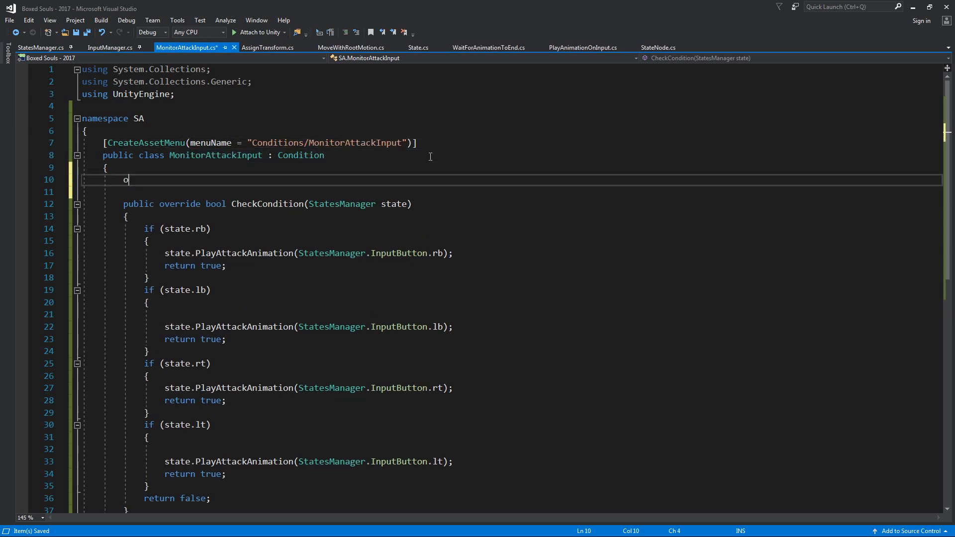
text(nEnable()
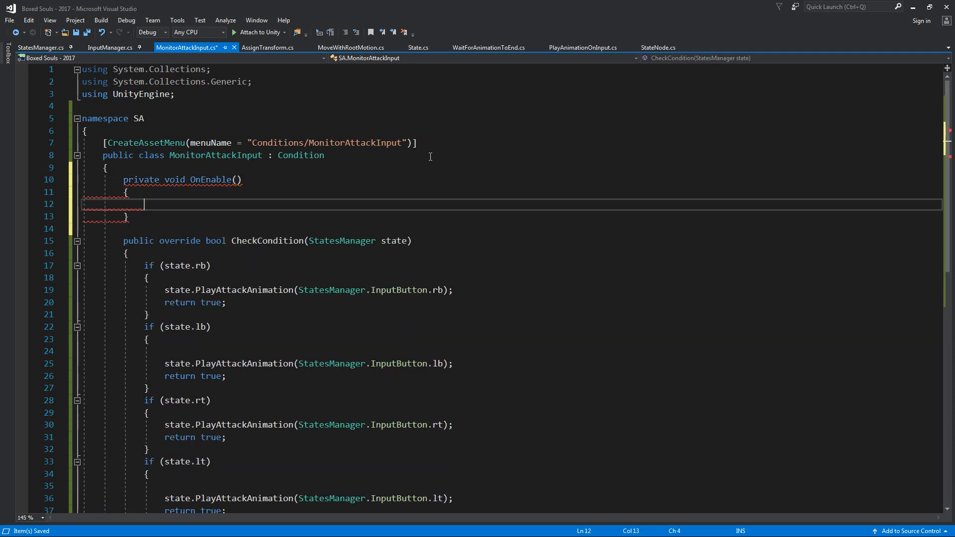
text(description = "Monitors Attack)
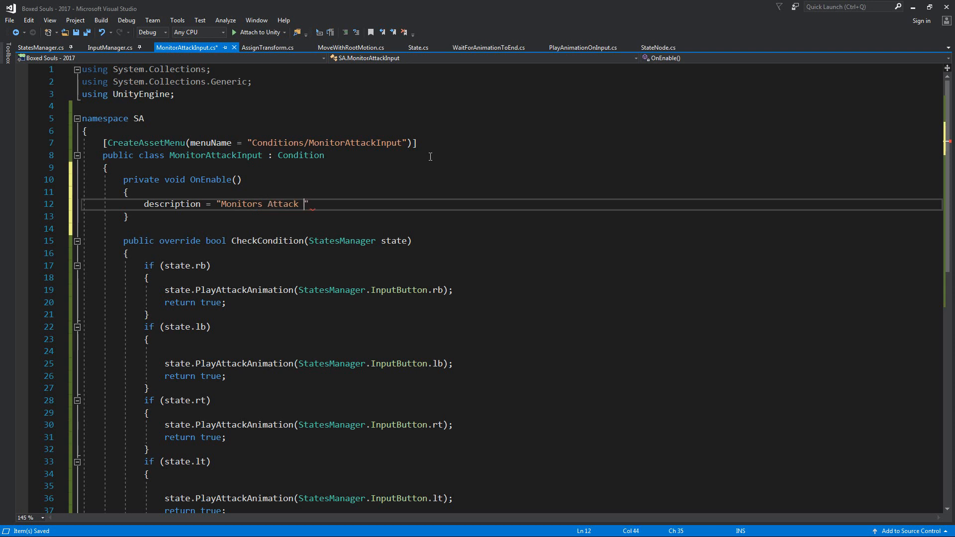
text(Inputs a)
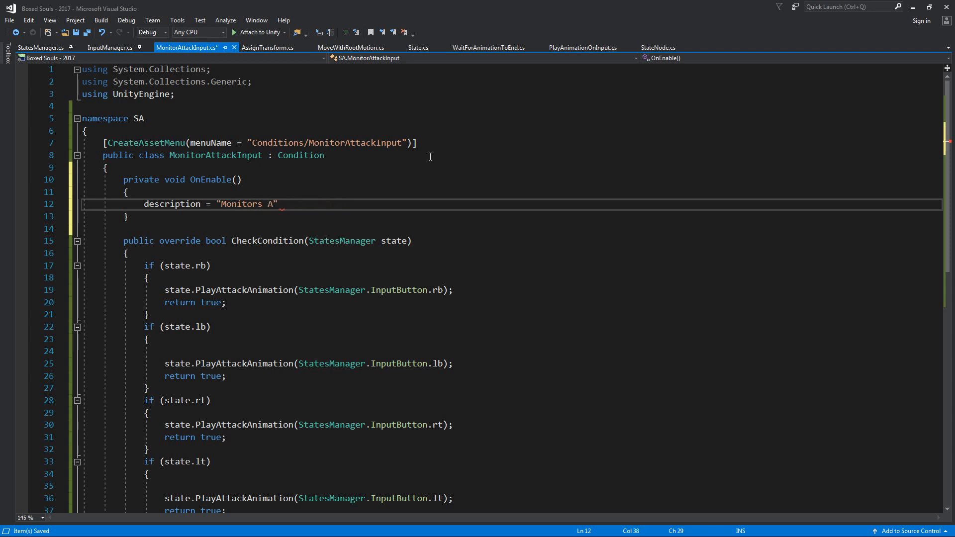
text(ttack Inputs)
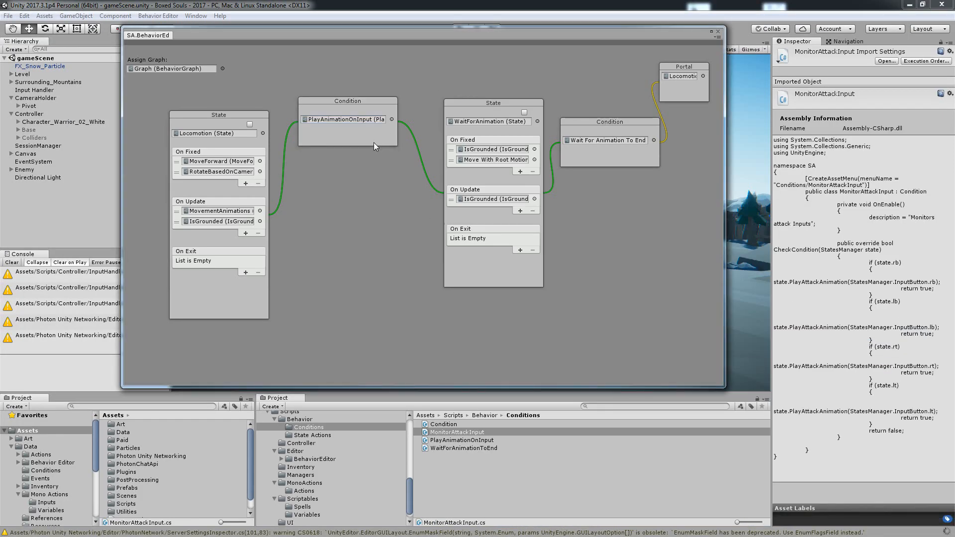
mouse_move(310, 442)
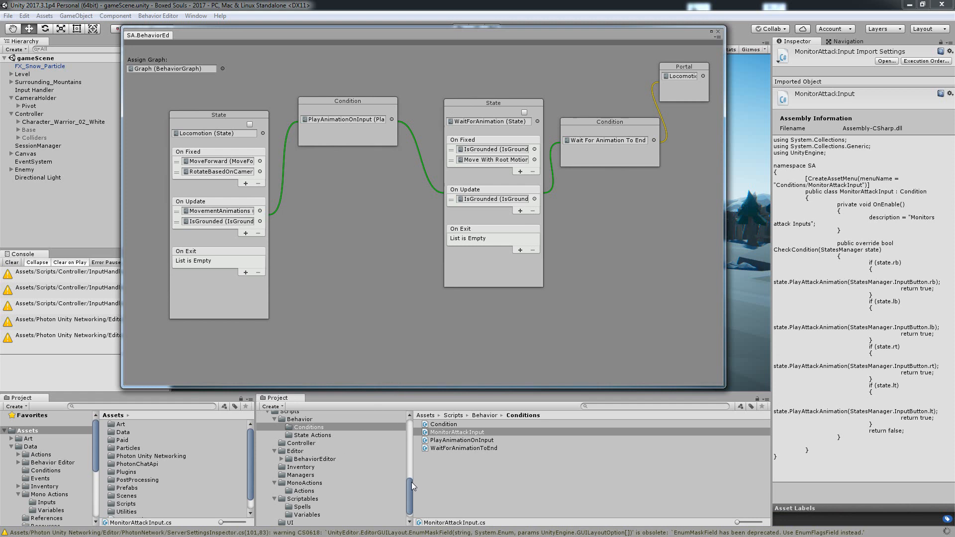
mouse_move(412, 480)
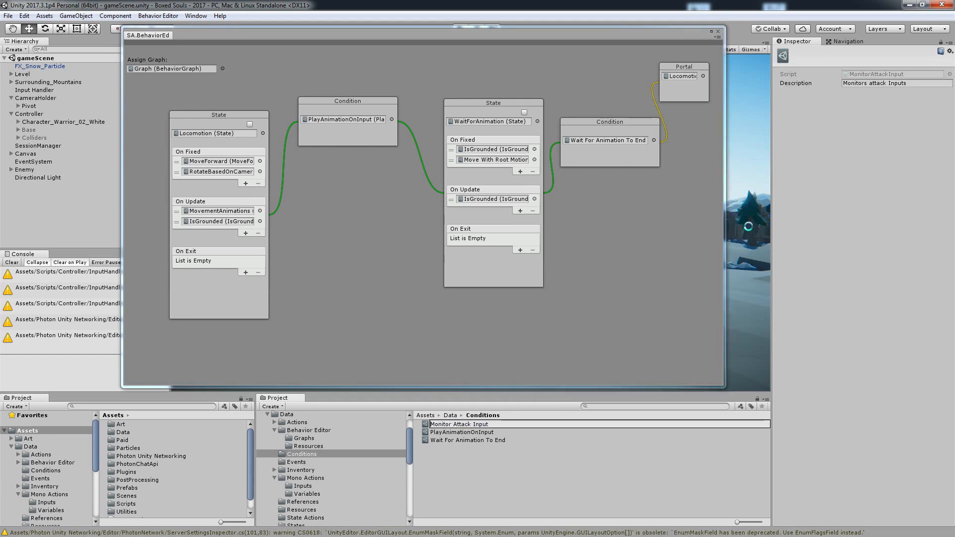
Assign the Monitor Attack Input asset to the Condition node, enter Play mode, and close BehaviorEd.
click(459, 424)
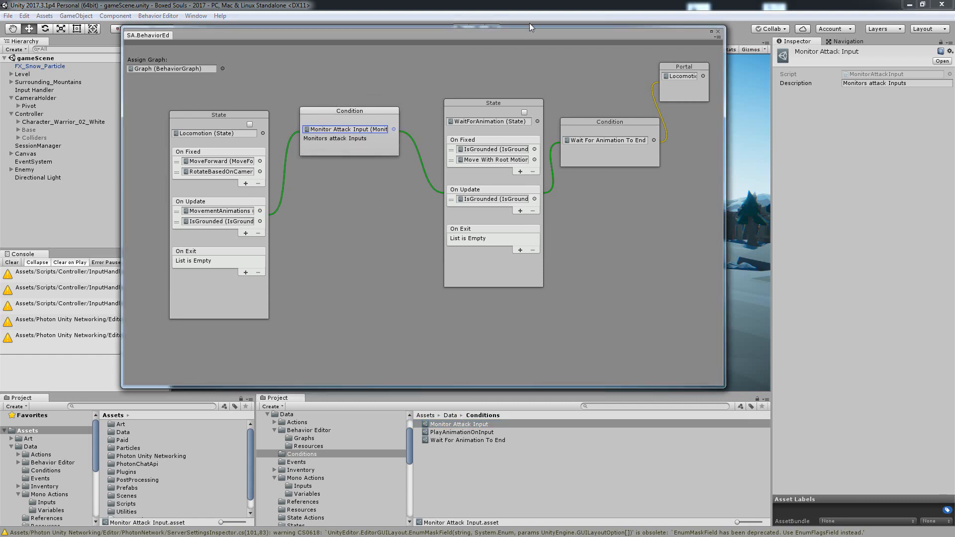
click(456, 29)
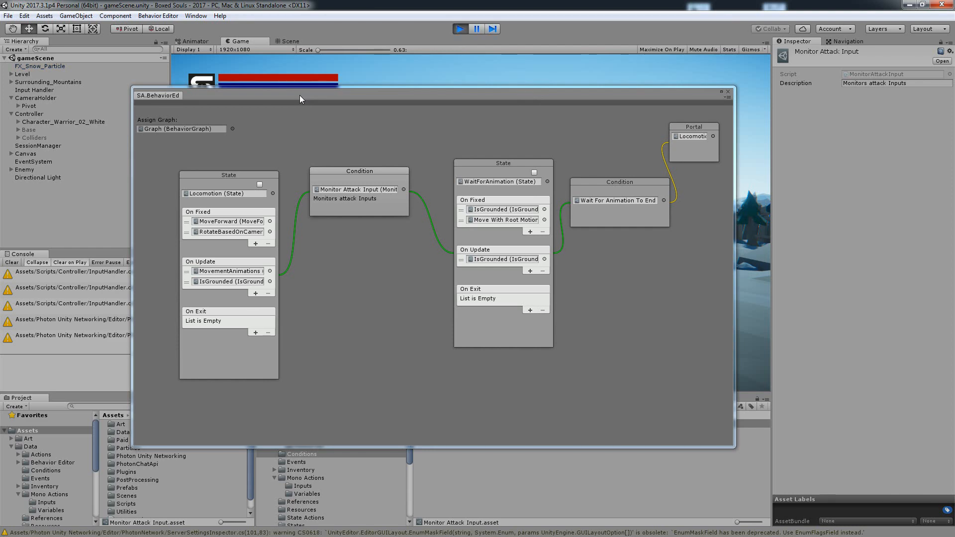
click(727, 92)
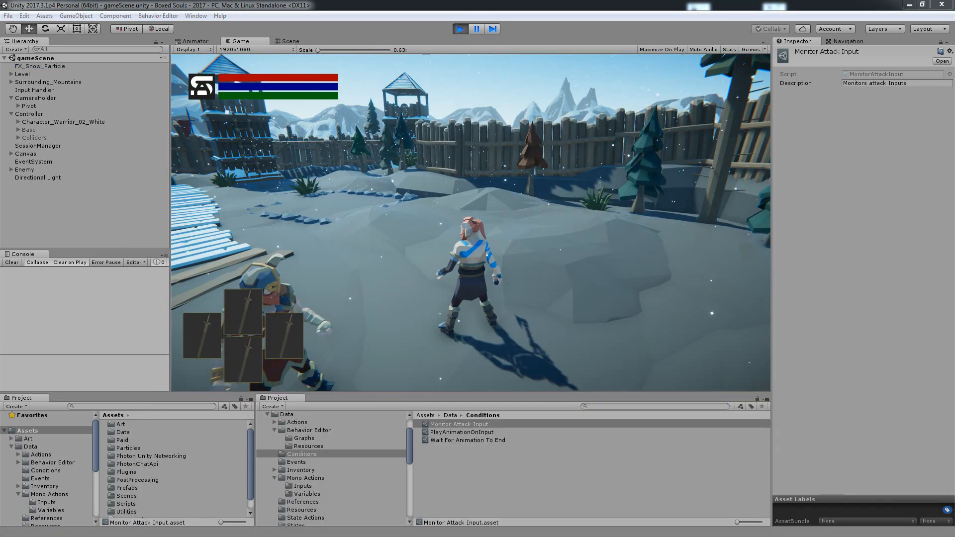